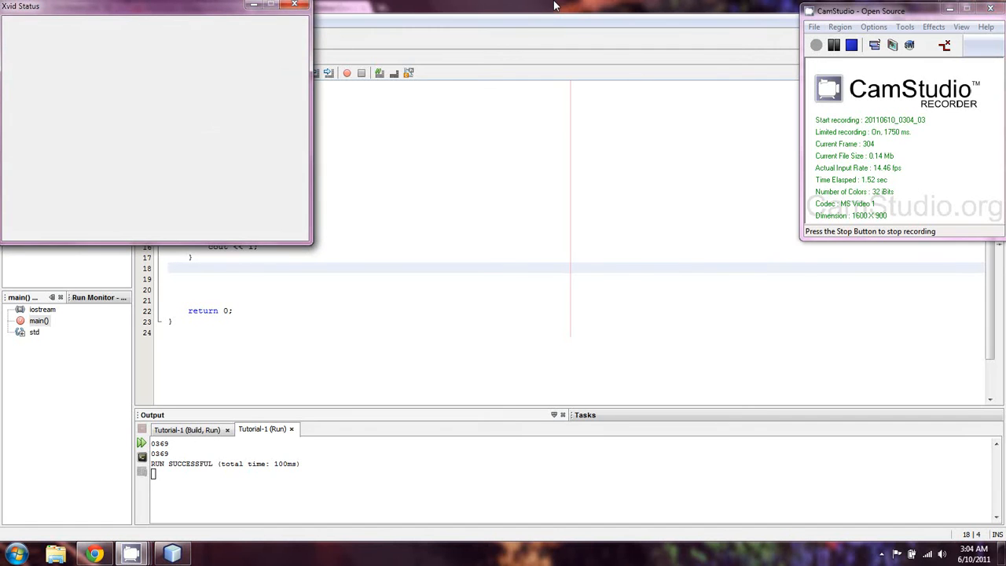
Insert a blank line after the while loop's closing brace, before the endl output and for loop
left_click(296, 6)
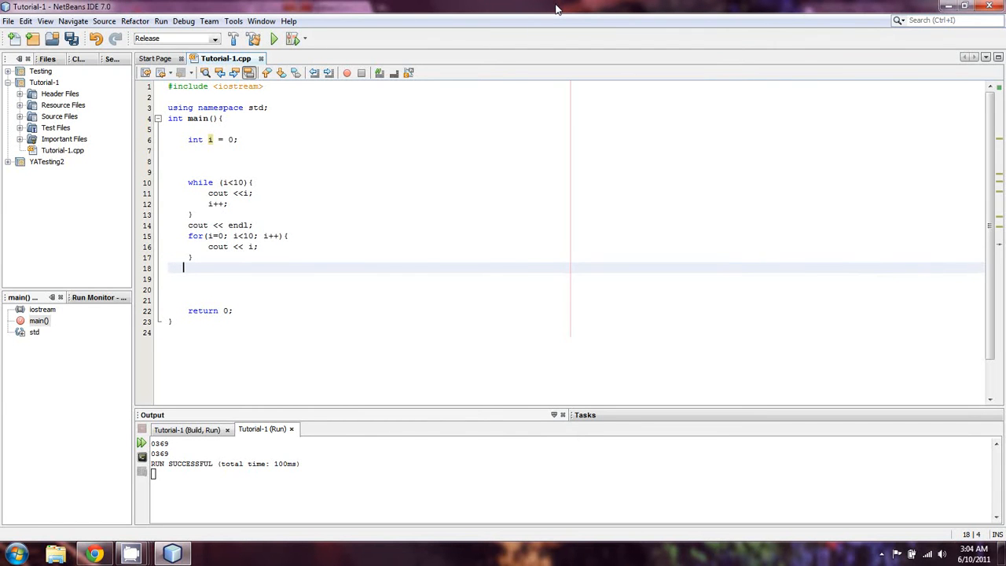
mouse_move(94, 553)
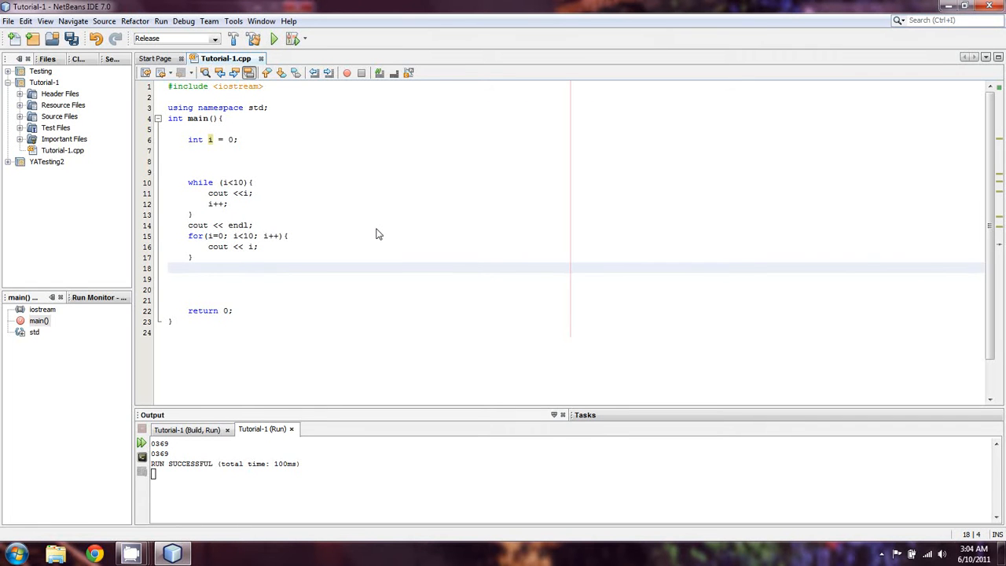
left_click(191, 214)
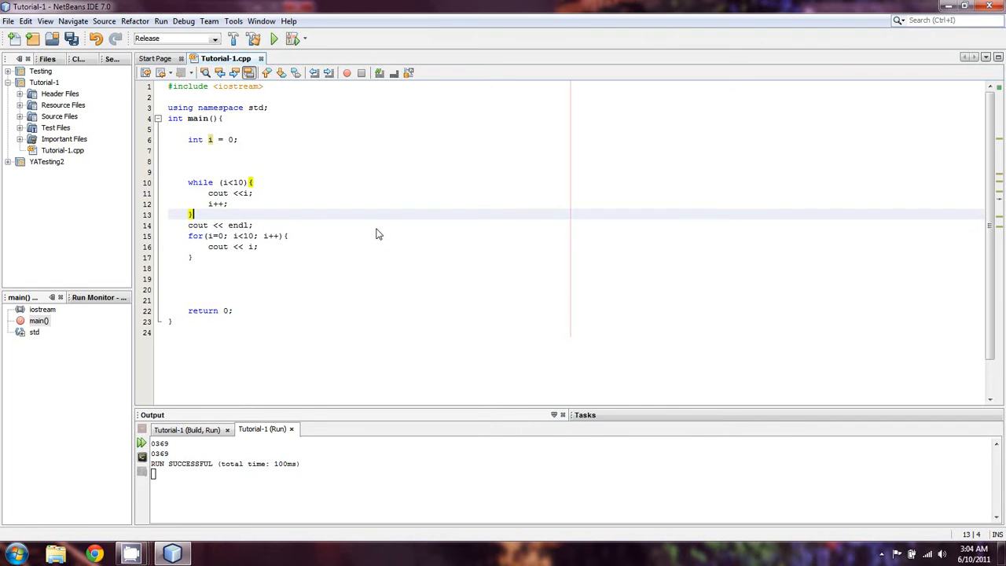
key("Return")
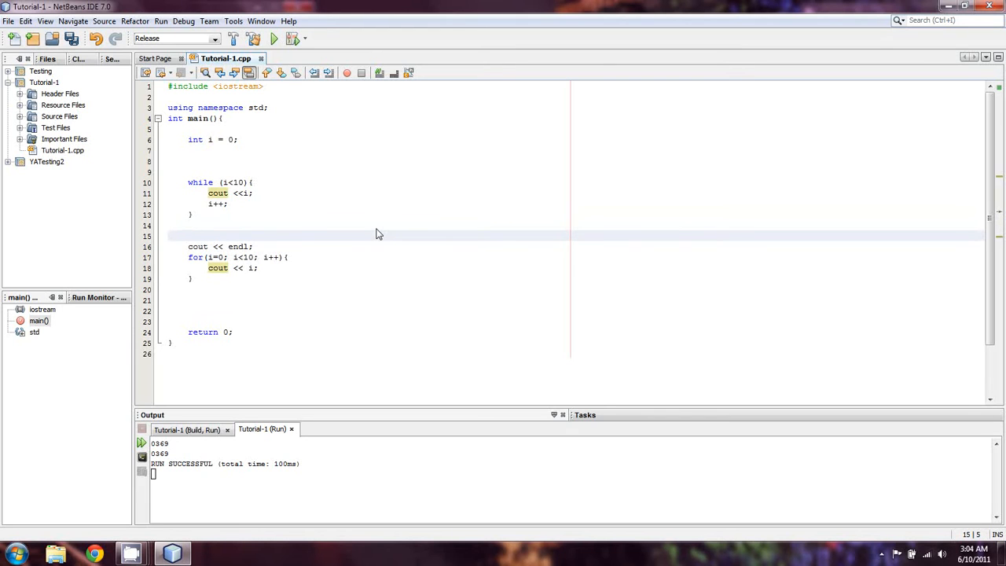
left_click(188, 236)
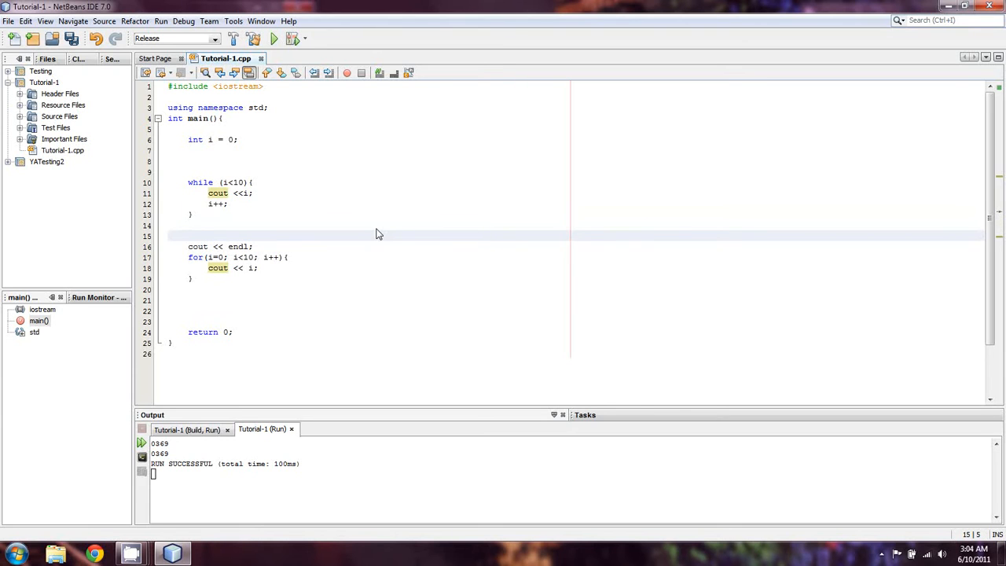
left_click(189, 236)
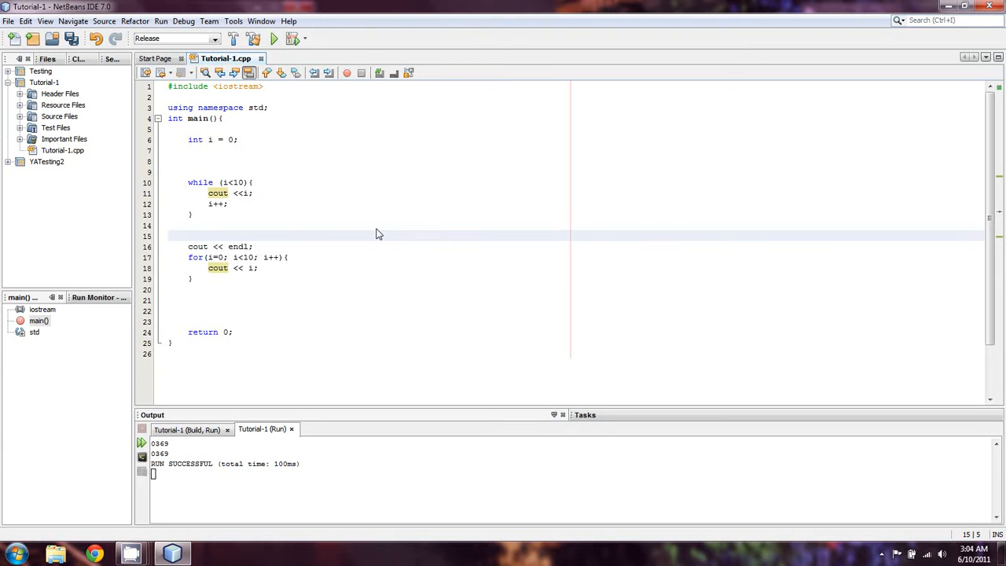
left_click(189, 236)
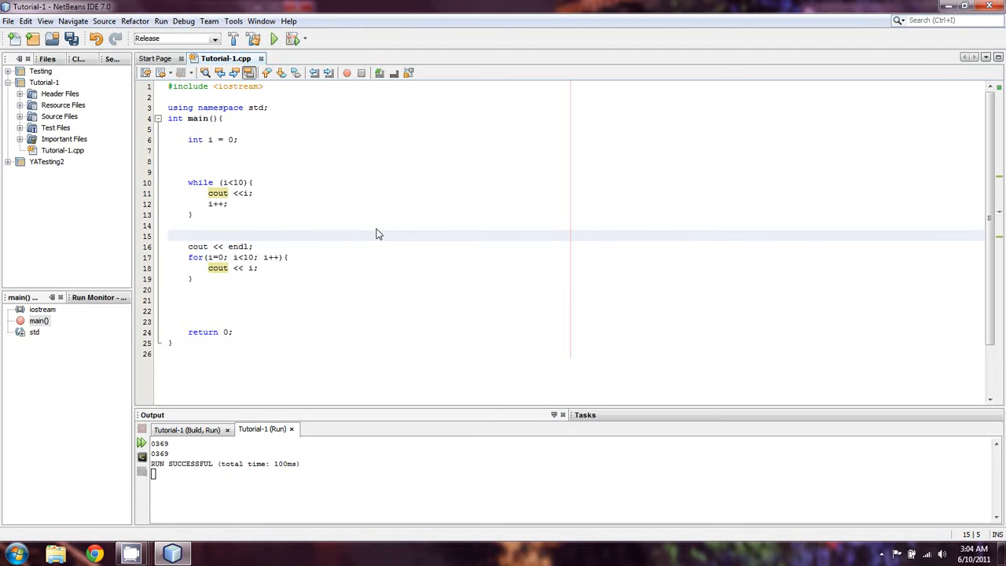
left_click(189, 236)
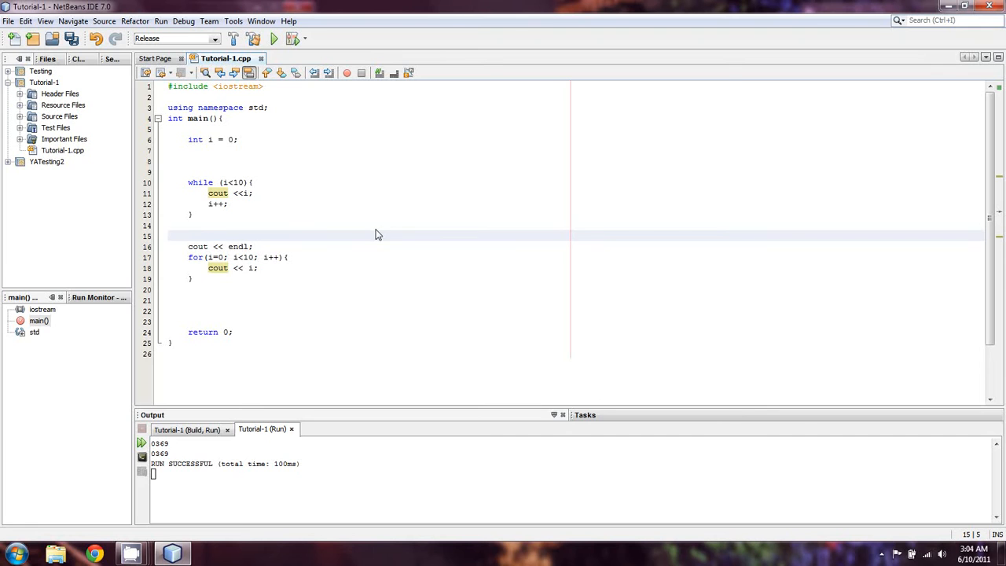
Start i at 1 and adjust the while loop's cout statement
left_click(234, 139)
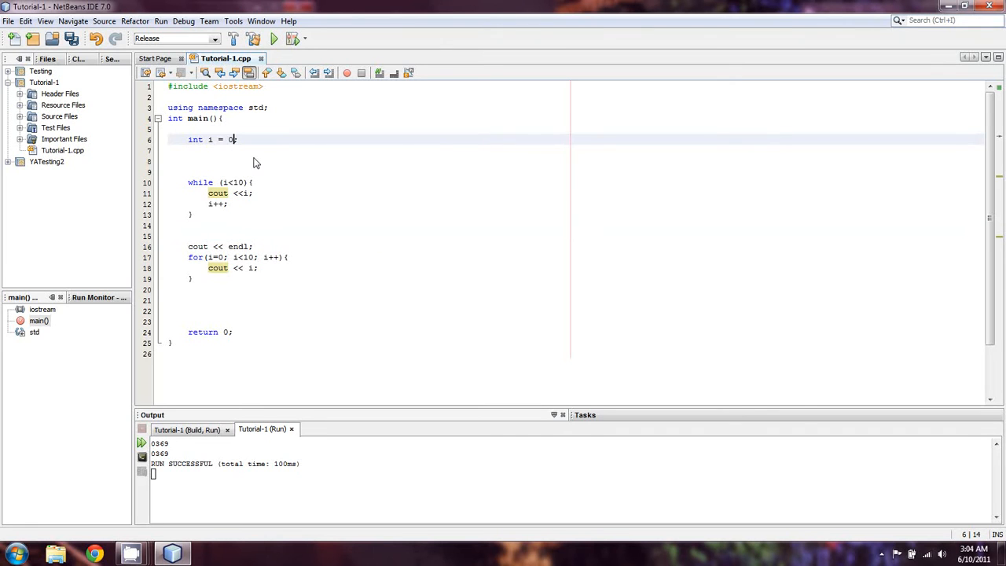
type("1;")
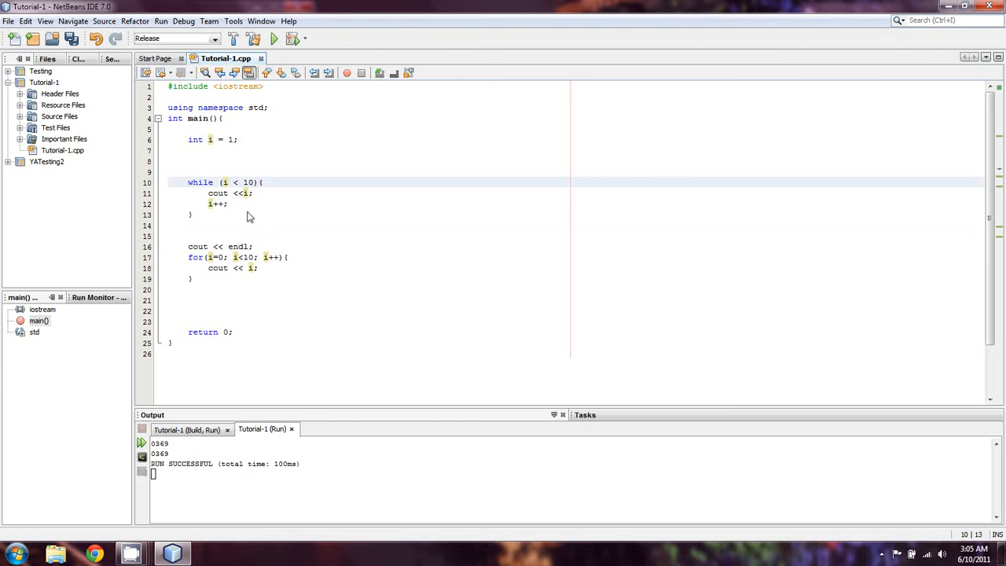
left_click(251, 194)
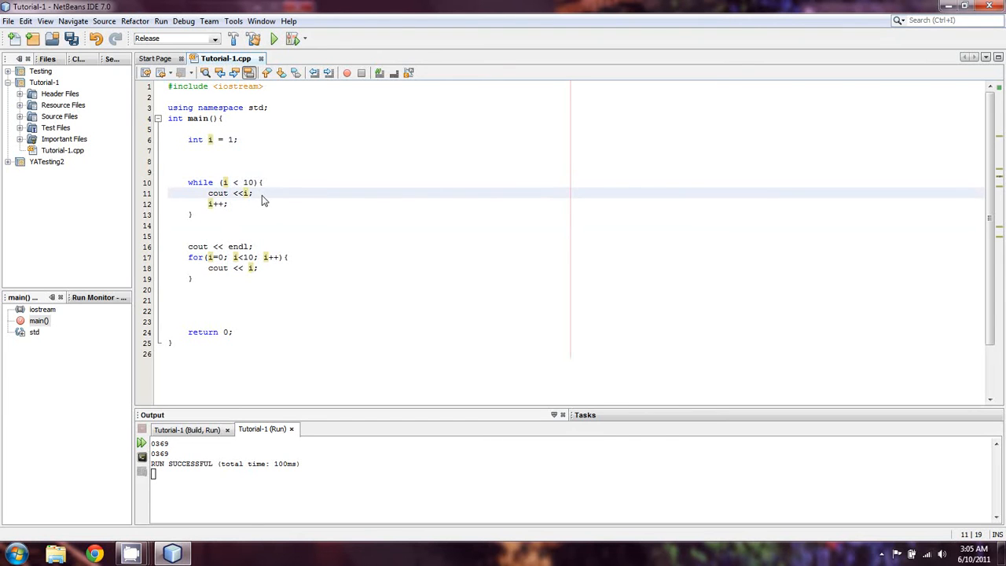
type("//i")
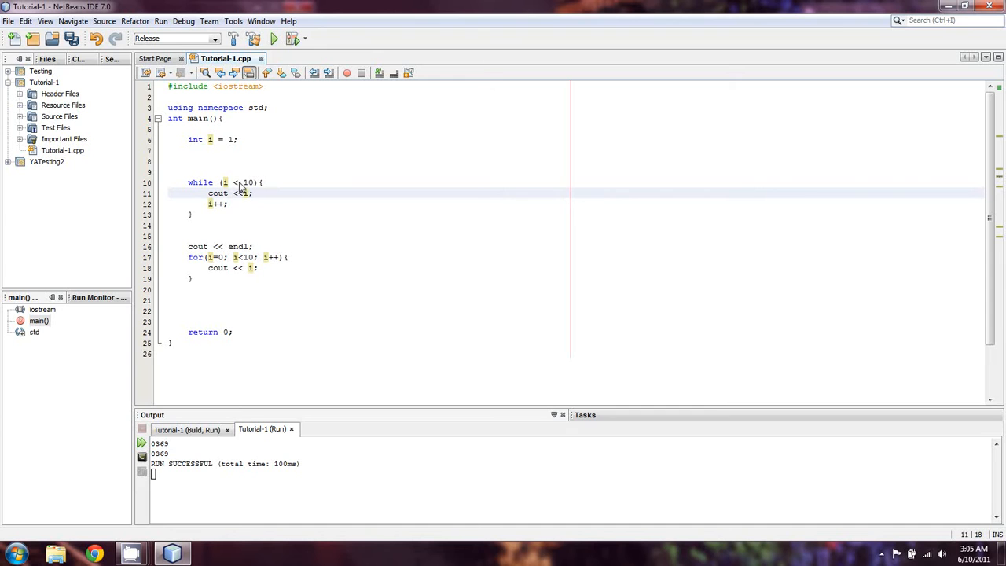
Change the while condition to i < 11 and the for header to i=1; i <= 10
left_click(235, 182)
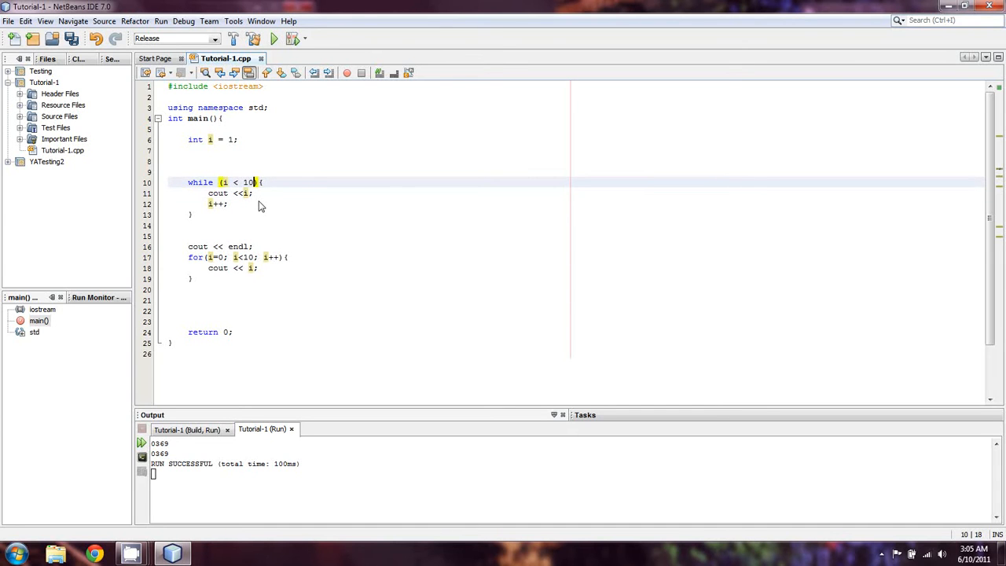
type("1")
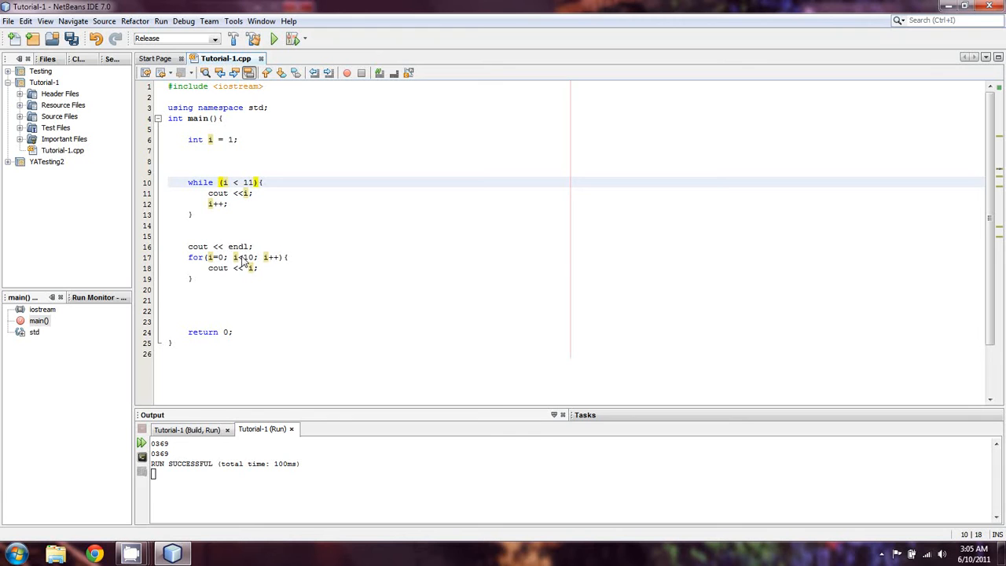
left_click(244, 258)
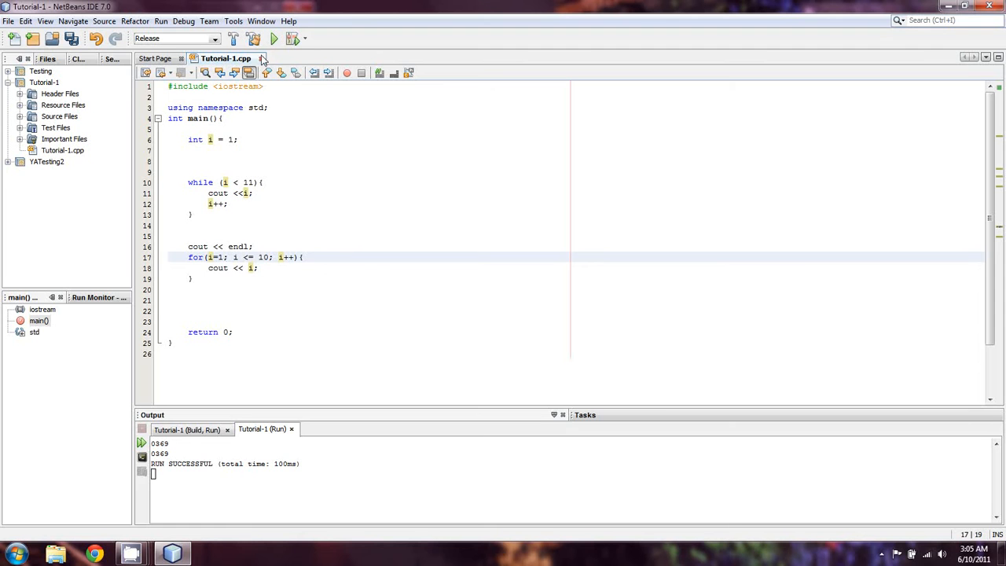
left_click(274, 38)
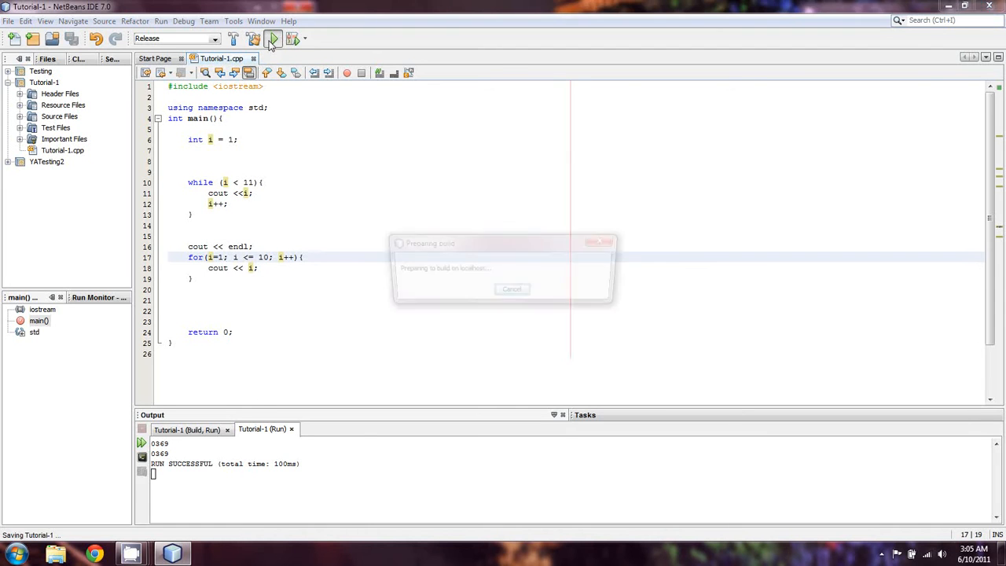
left_click(273, 37)
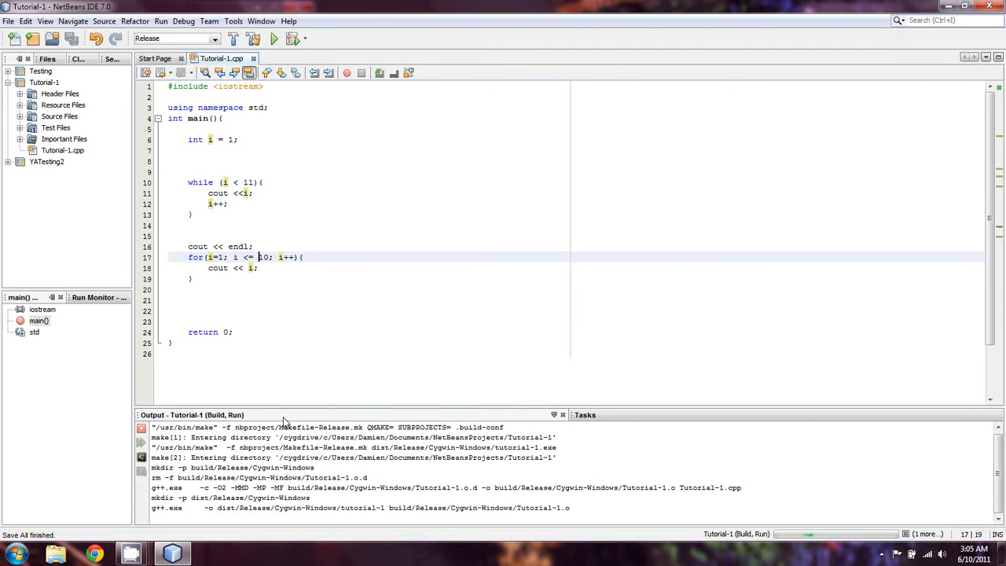
left_click(274, 38)
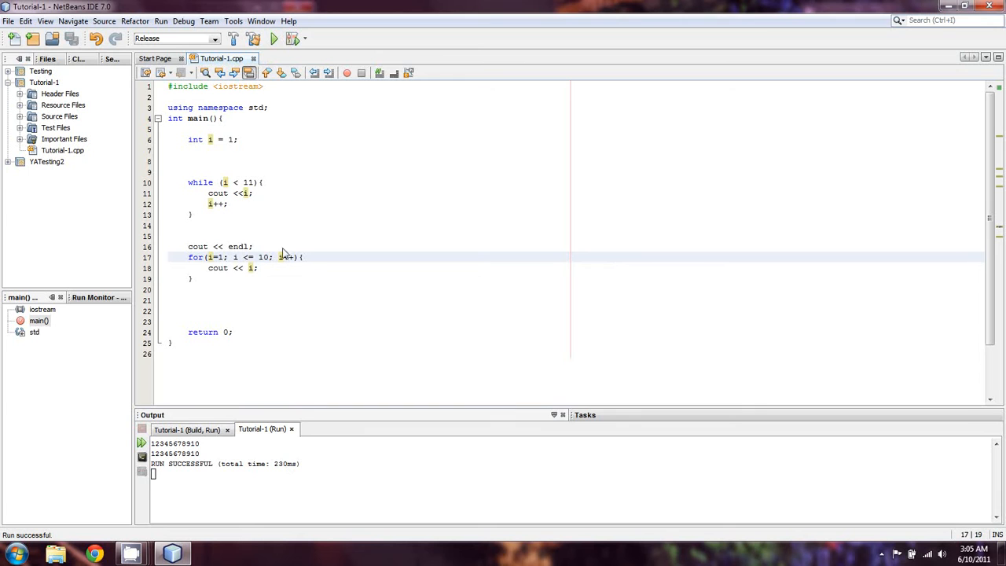
mouse_move(248, 311)
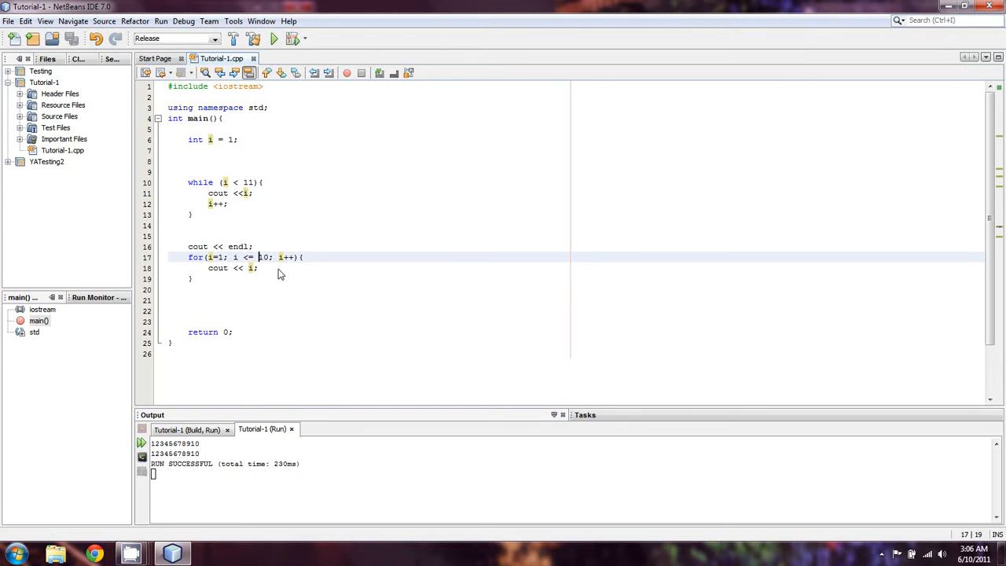
mouse_move(254, 264)
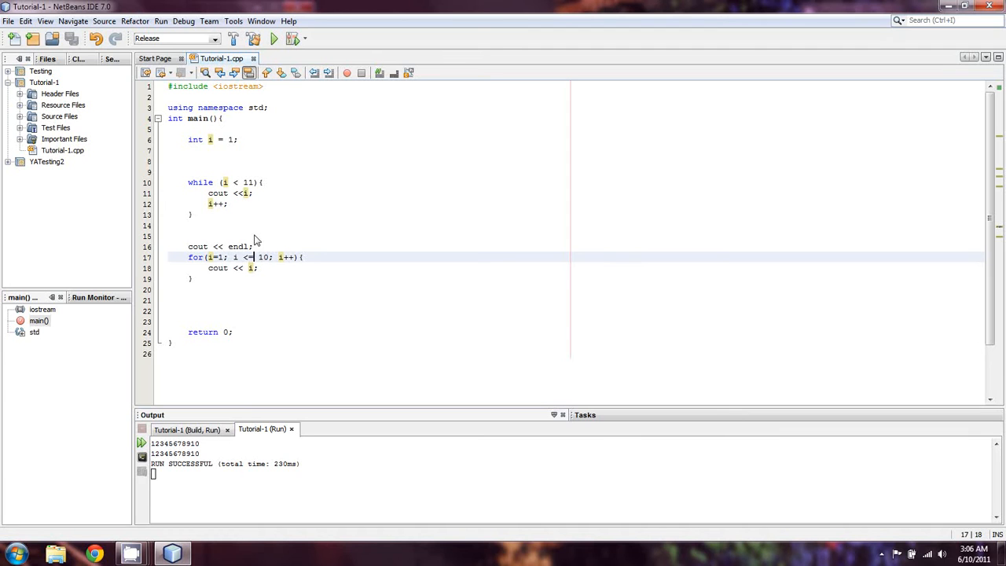
mouse_move(226, 190)
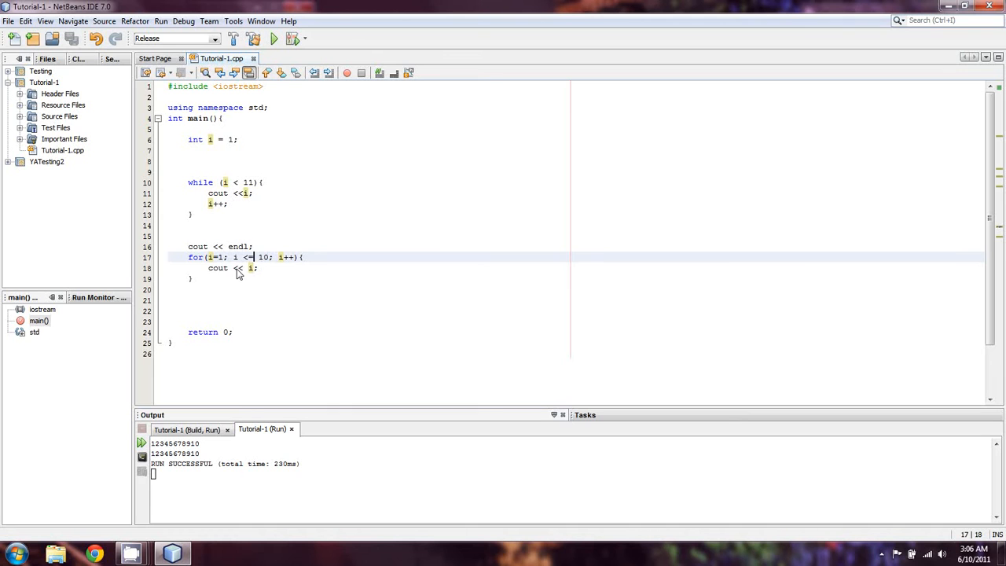
mouse_move(223, 264)
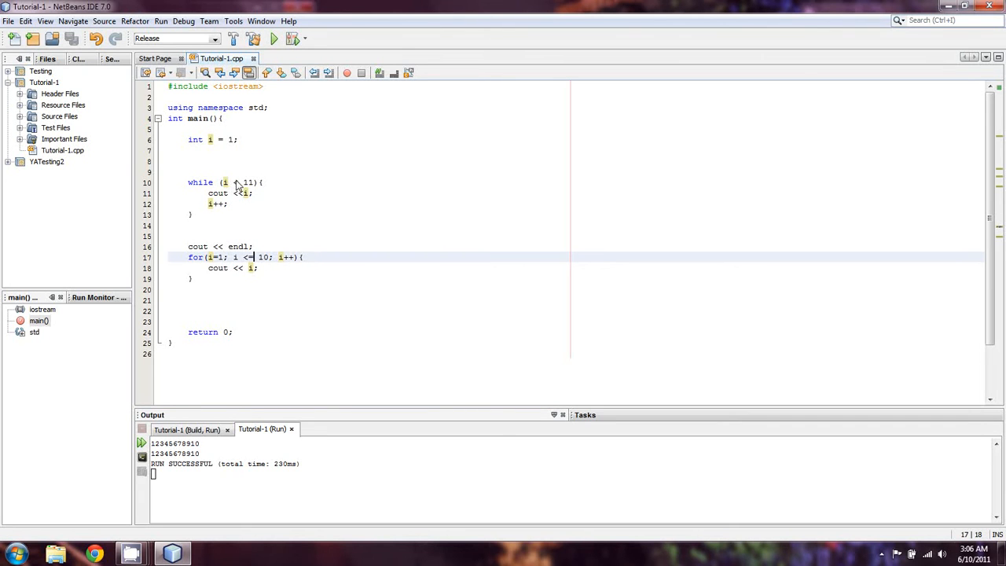
mouse_move(234, 158)
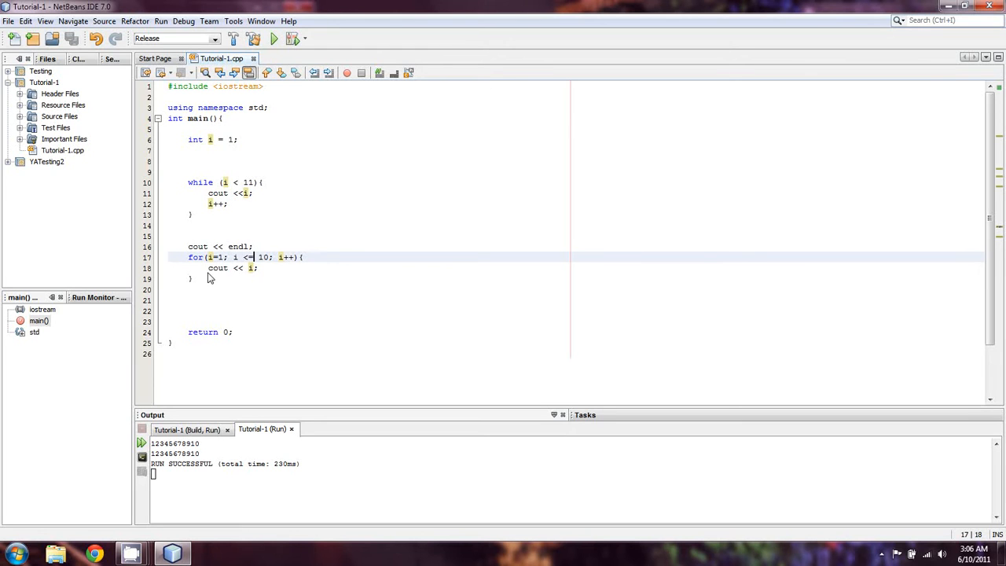
mouse_move(173, 242)
type("//")
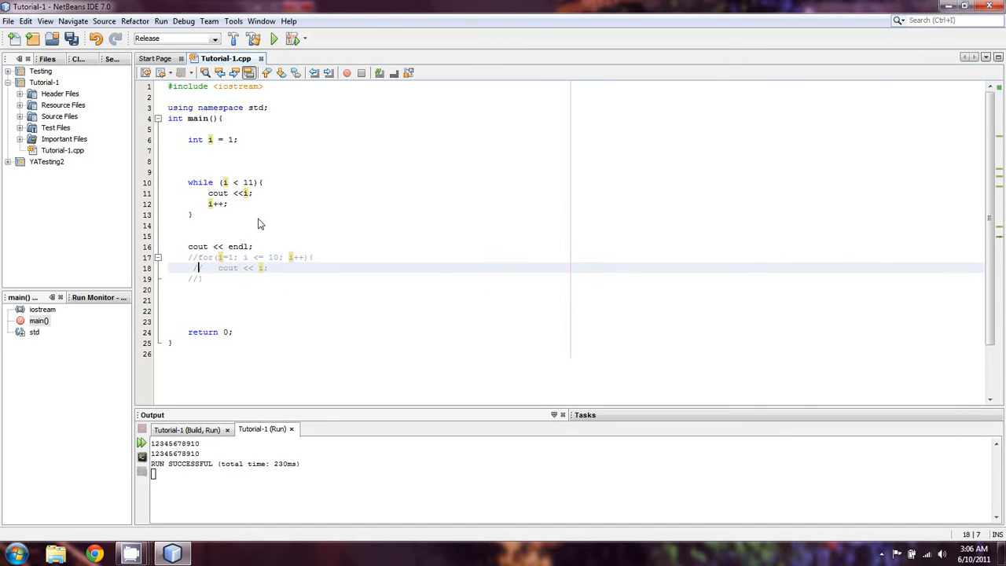
Delete the i++ increment from the while loop's body
double_click(217, 204)
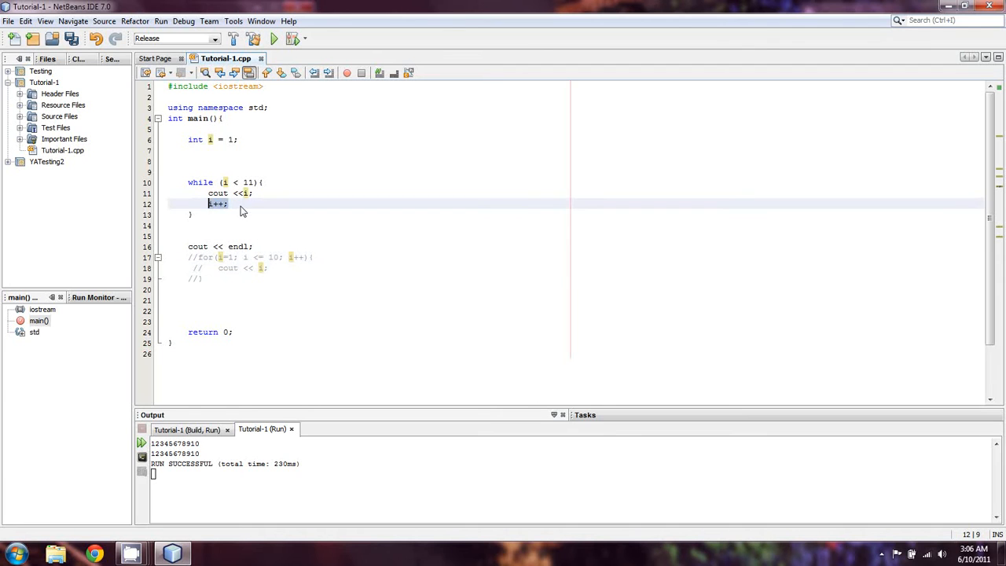
key("Delete")
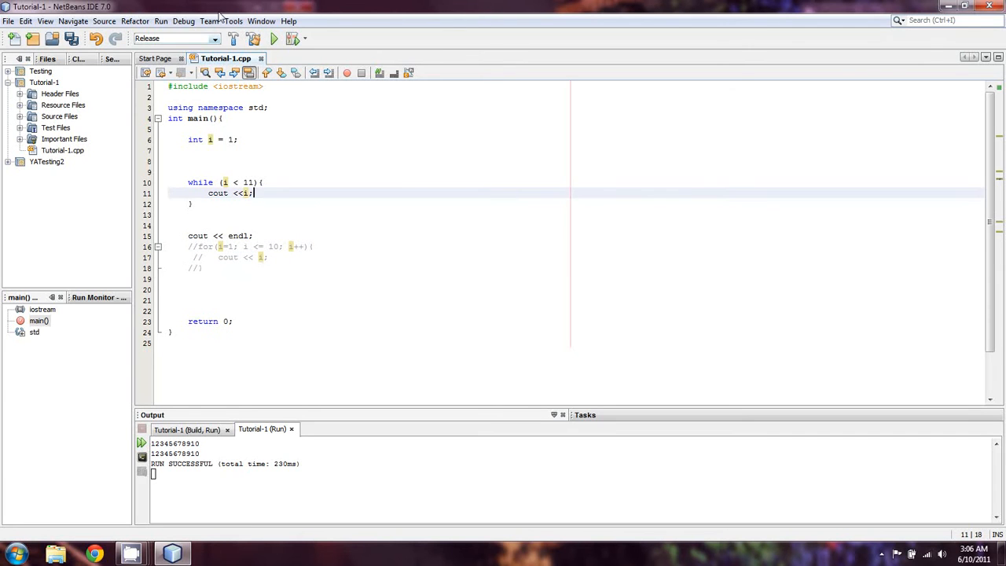
mouse_move(277, 239)
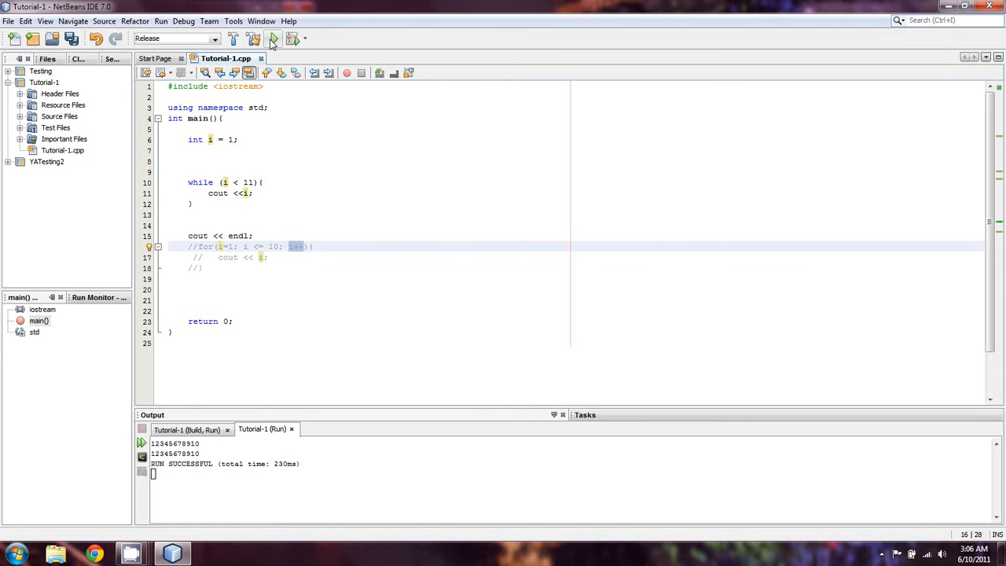
mouse_move(273, 38)
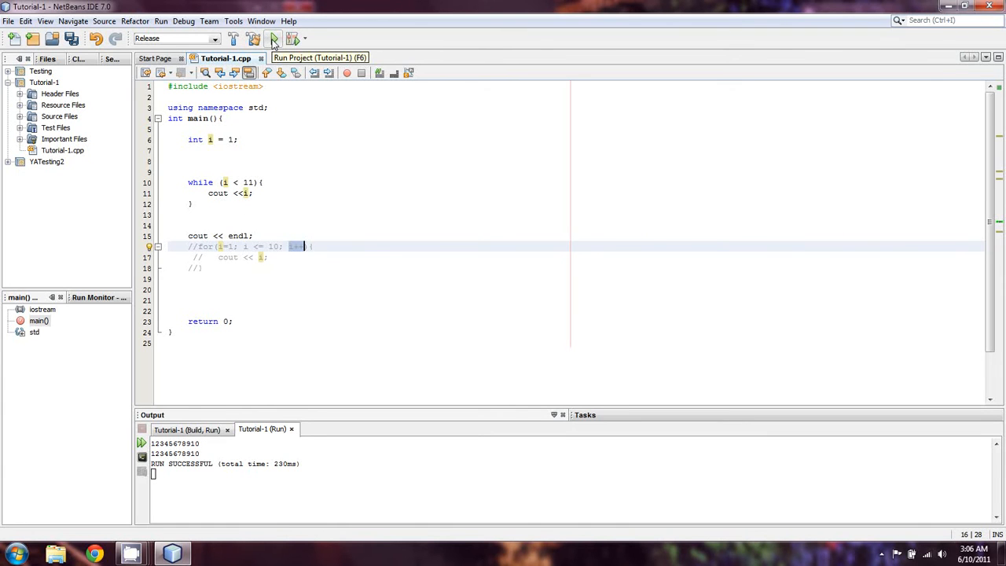
Run the loop without its increment, producing endless 1s, then restore i++; after cout << i
left_click(274, 38)
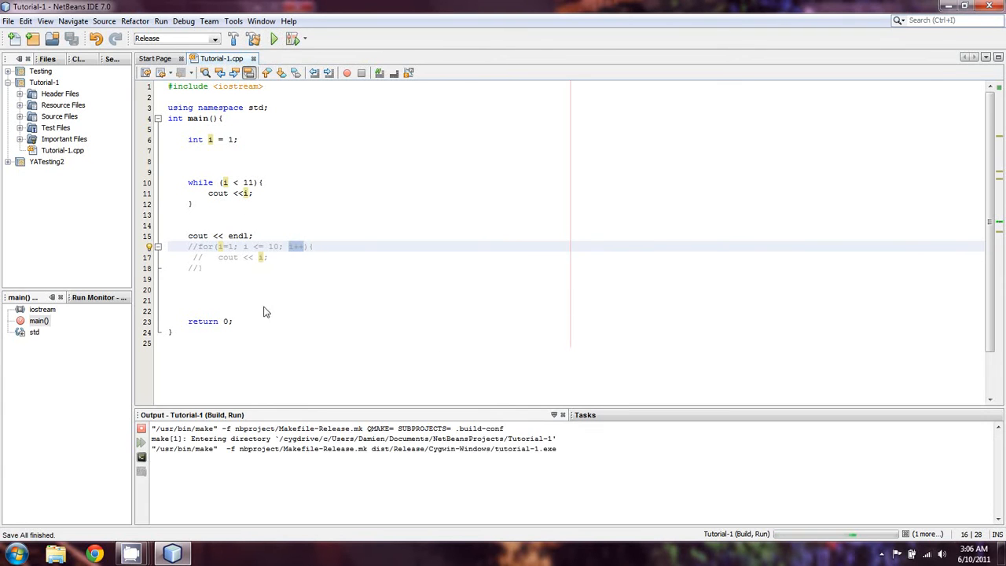
left_click(274, 38)
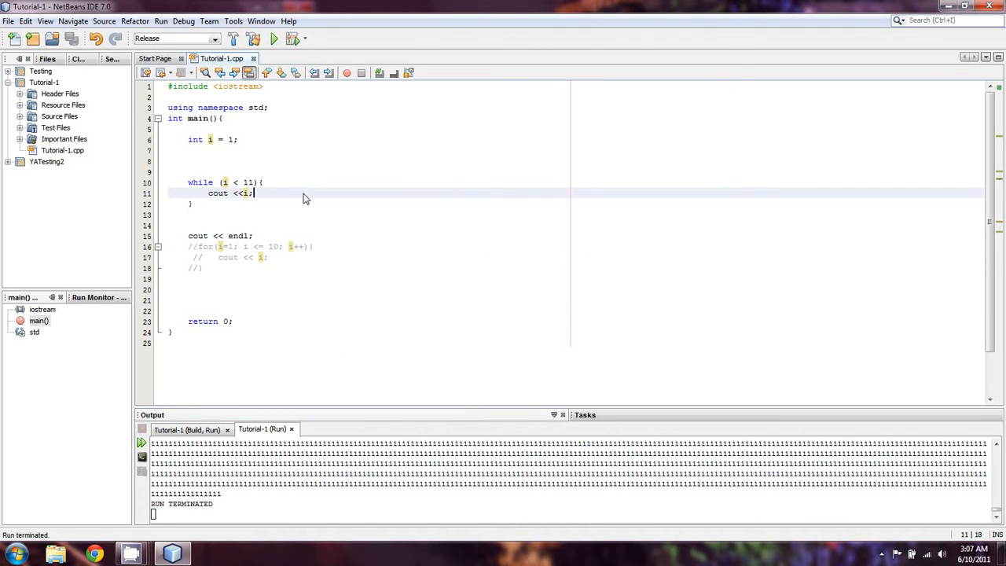
type("i")
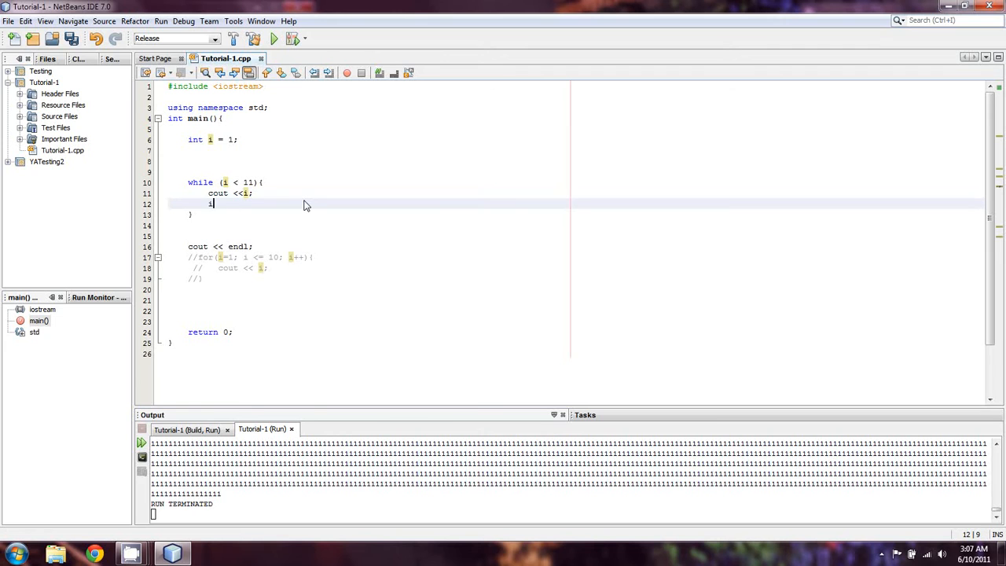
type("++")
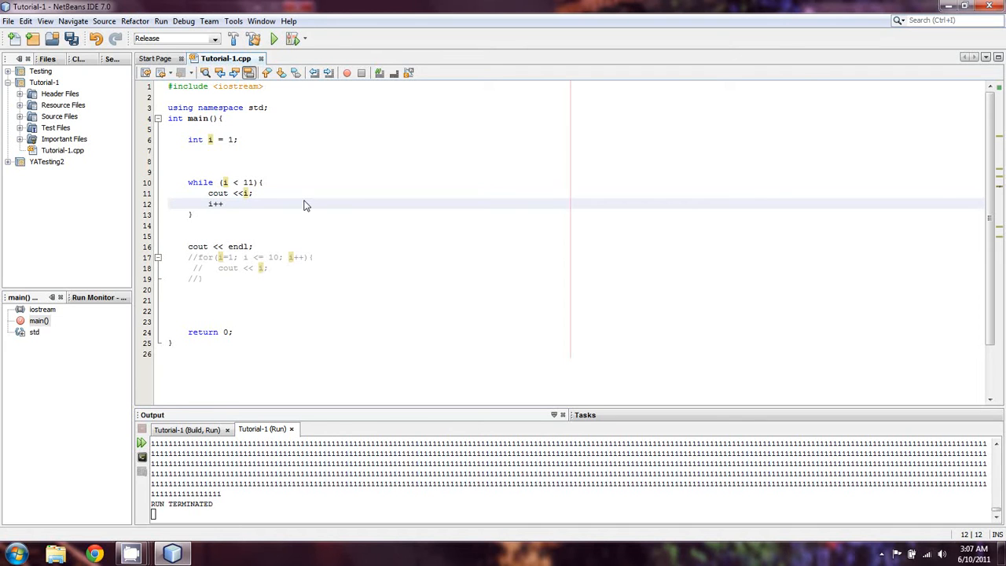
type(";")
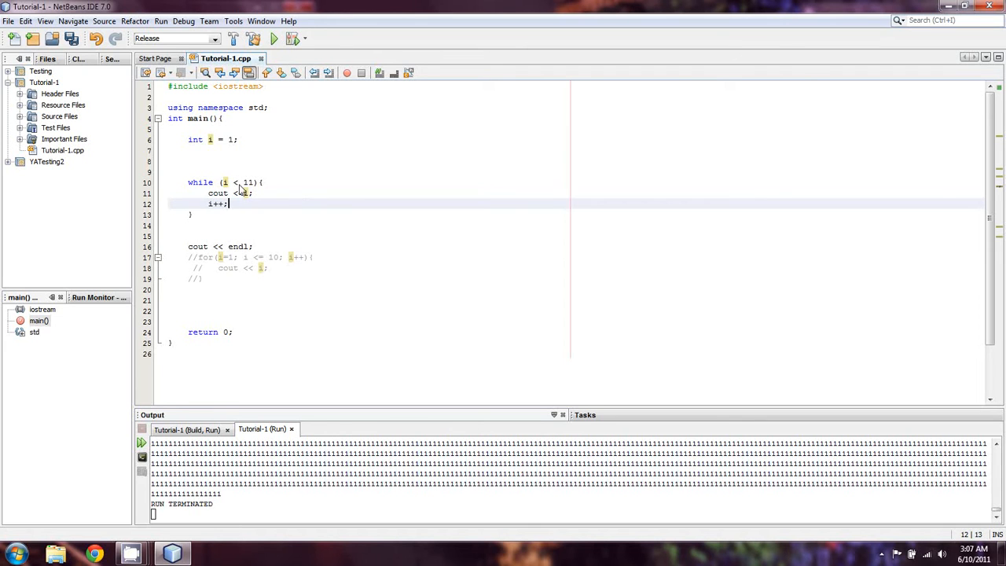
mouse_move(244, 192)
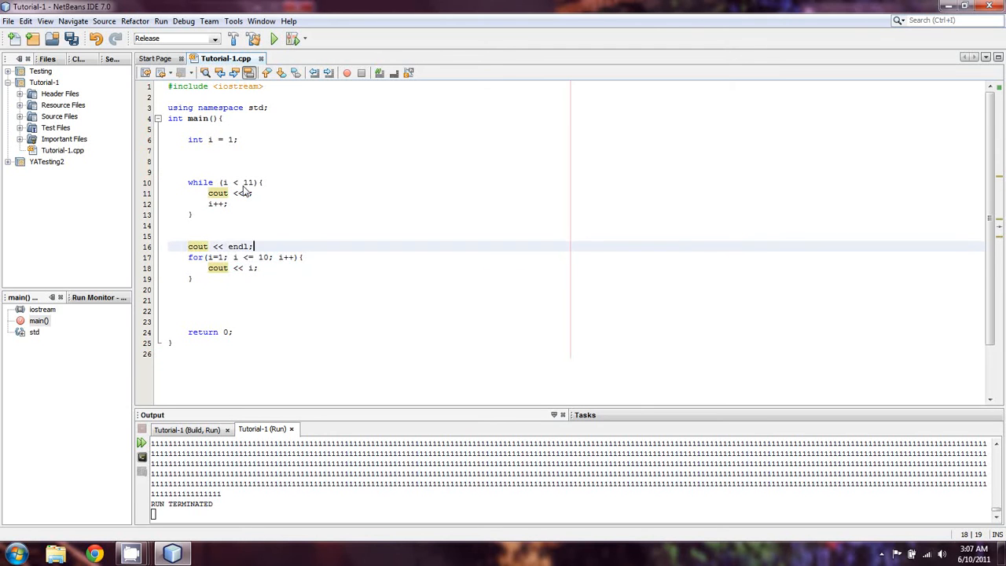
Start i at 0 and set the while condition to i < 10, then move above the while loop
left_click(191, 214)
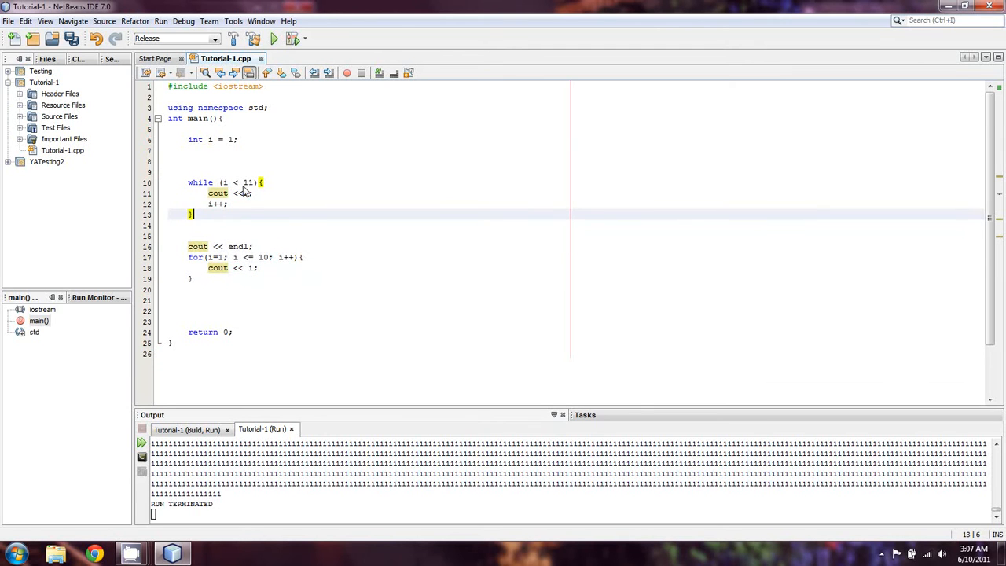
left_click(239, 139)
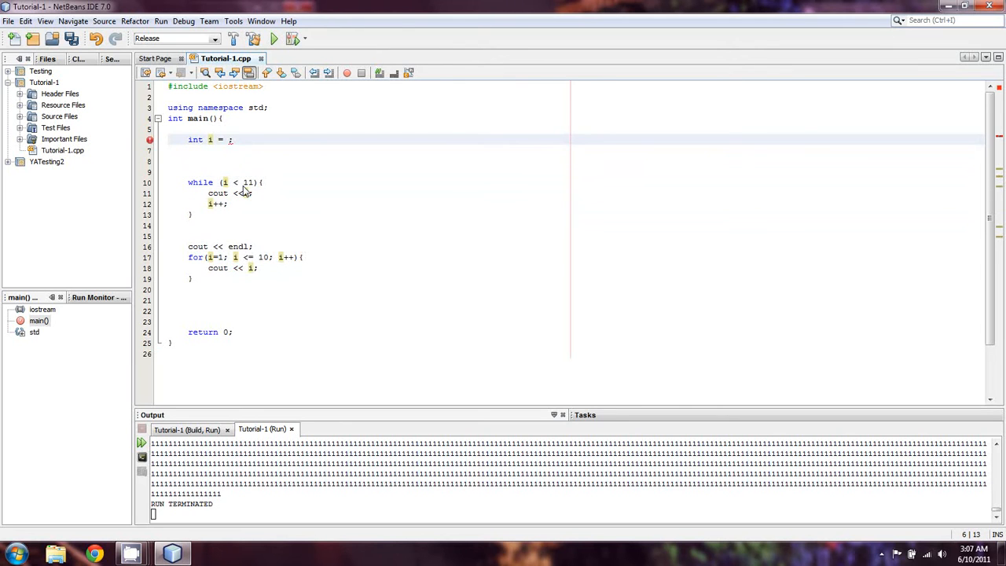
type("0")
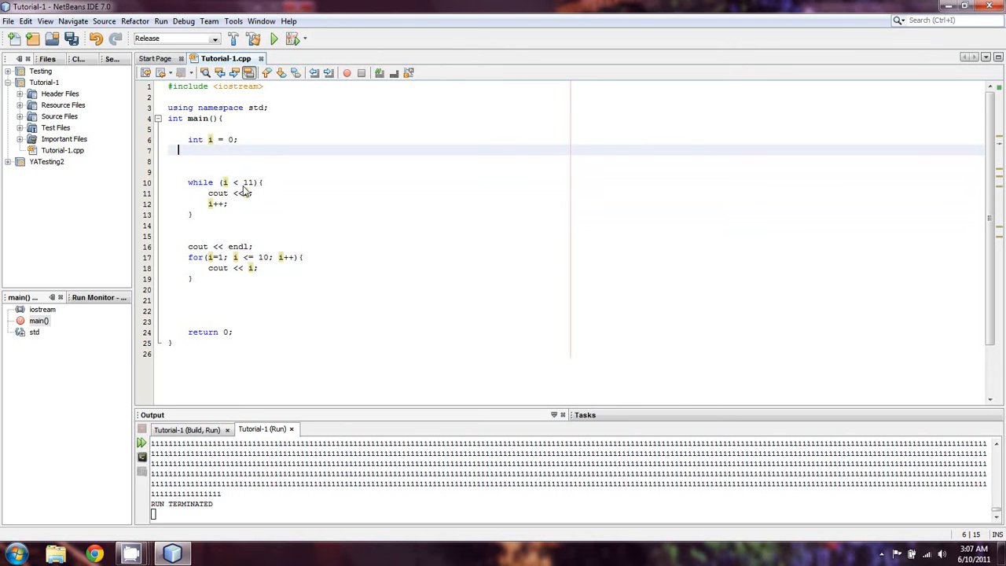
left_click(254, 183)
type("0")
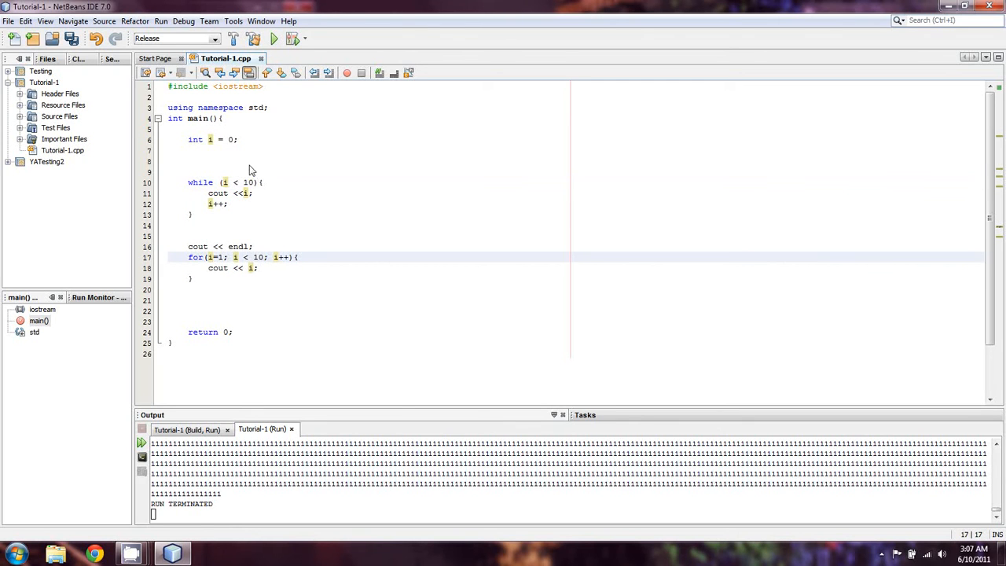
left_click(195, 172)
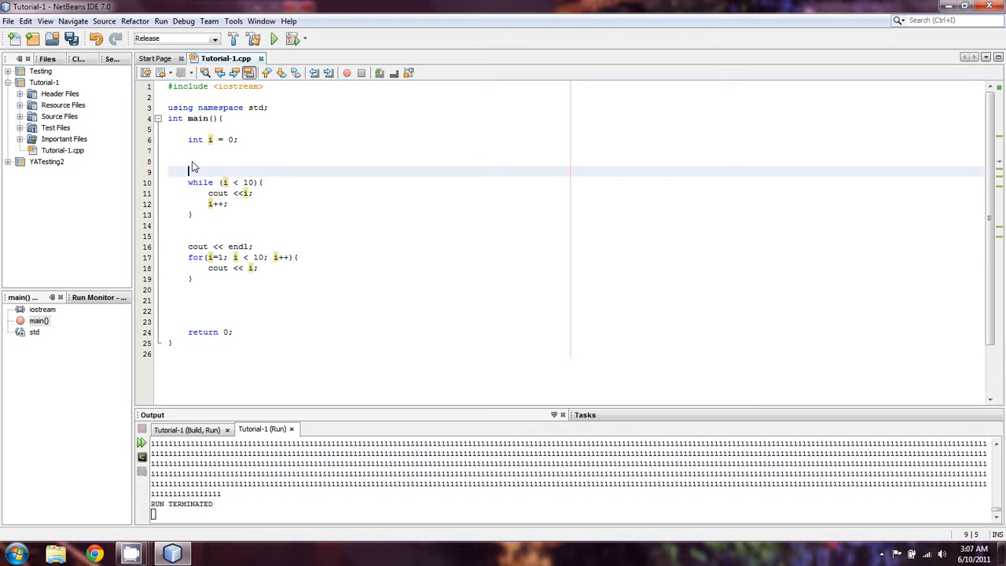
Write cout << "Enter any key to continue, or enter -999 to exit"; and begin a cin >> line
type("cout")
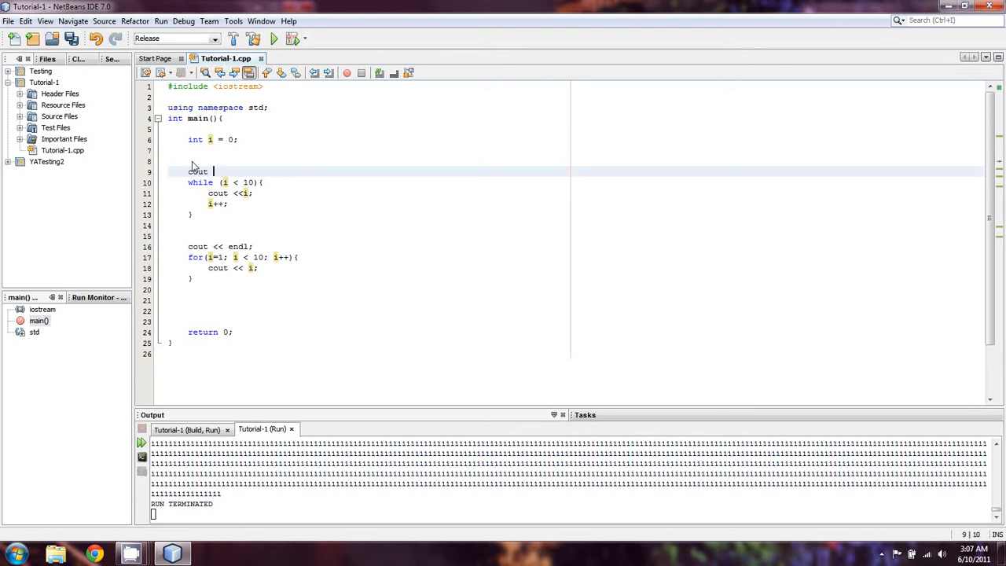
type("<<")
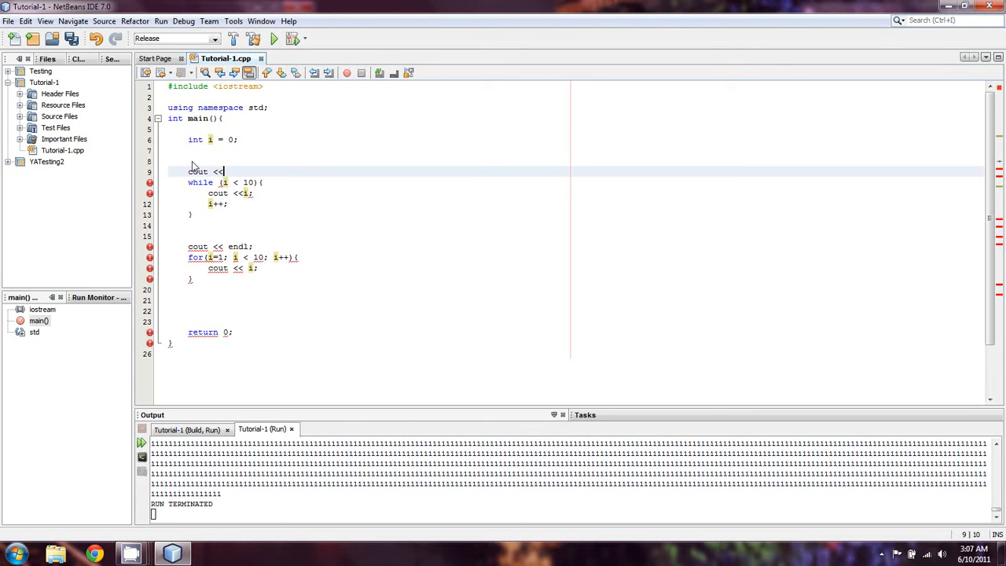
type("\"")
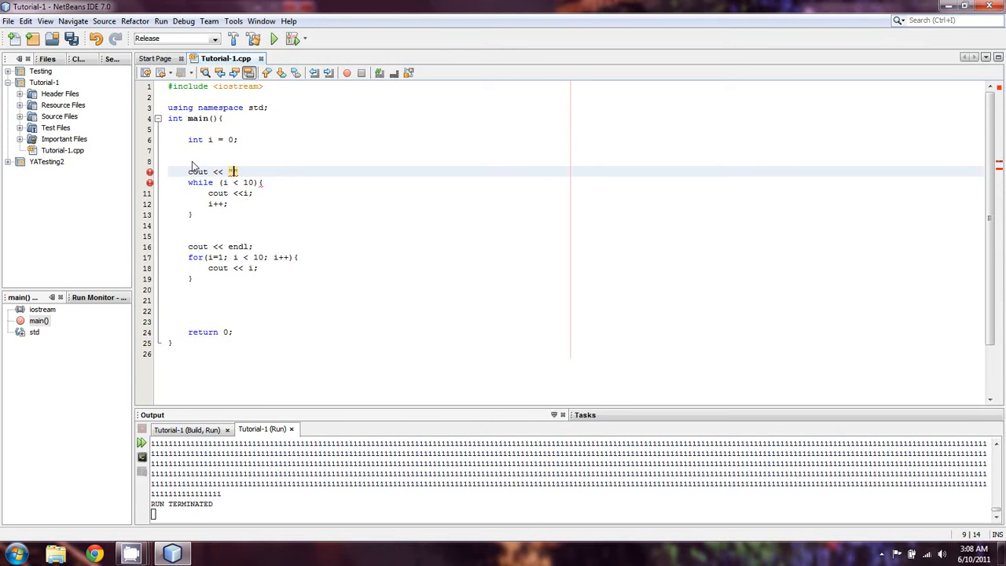
type("\"Pre")
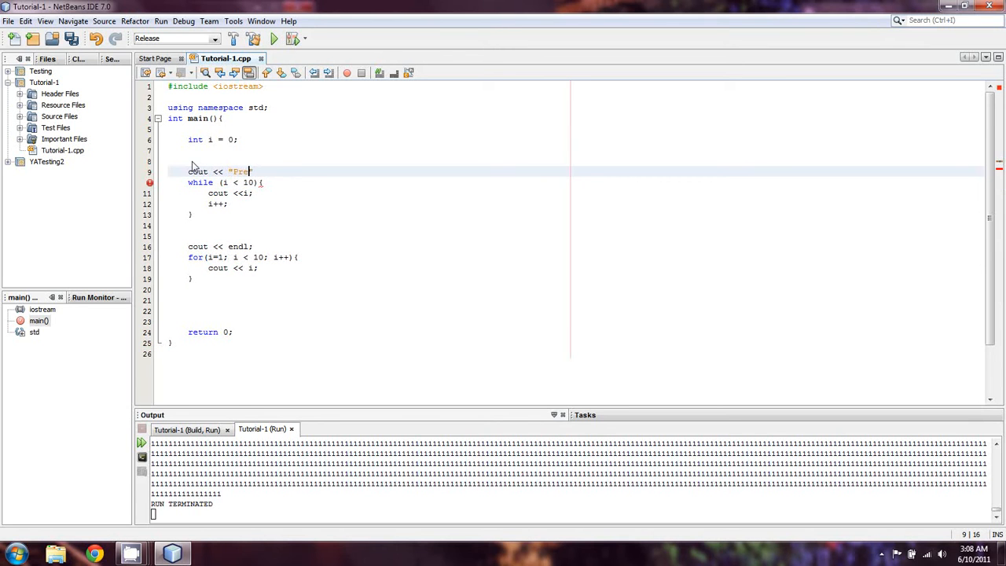
type("Enter any key to")
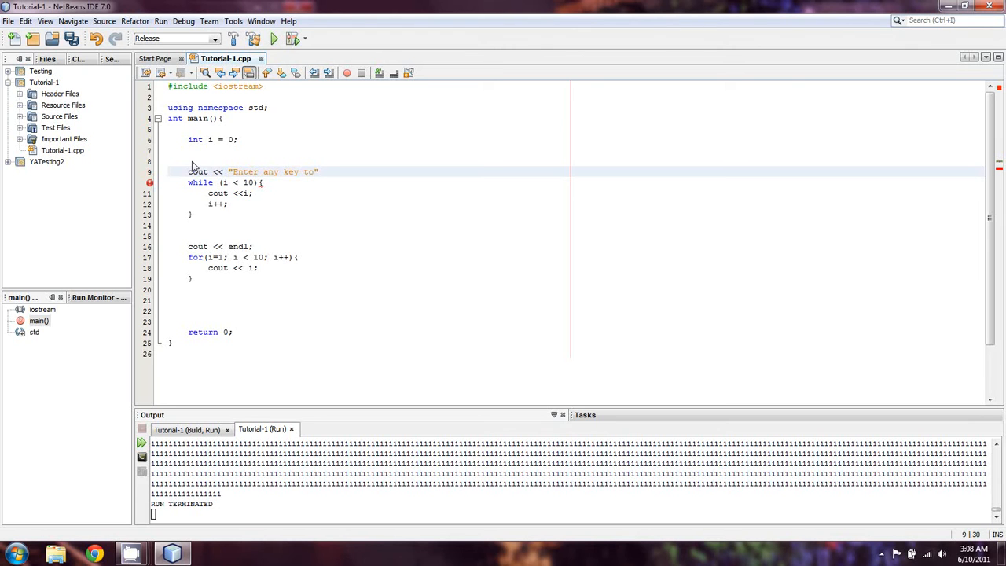
type("con")
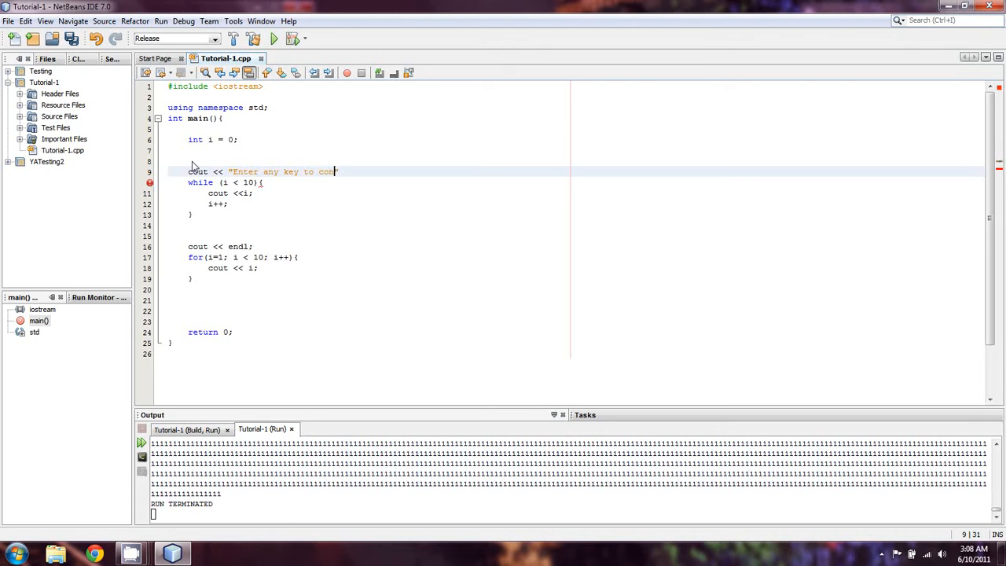
type("tinue, or enter -999")
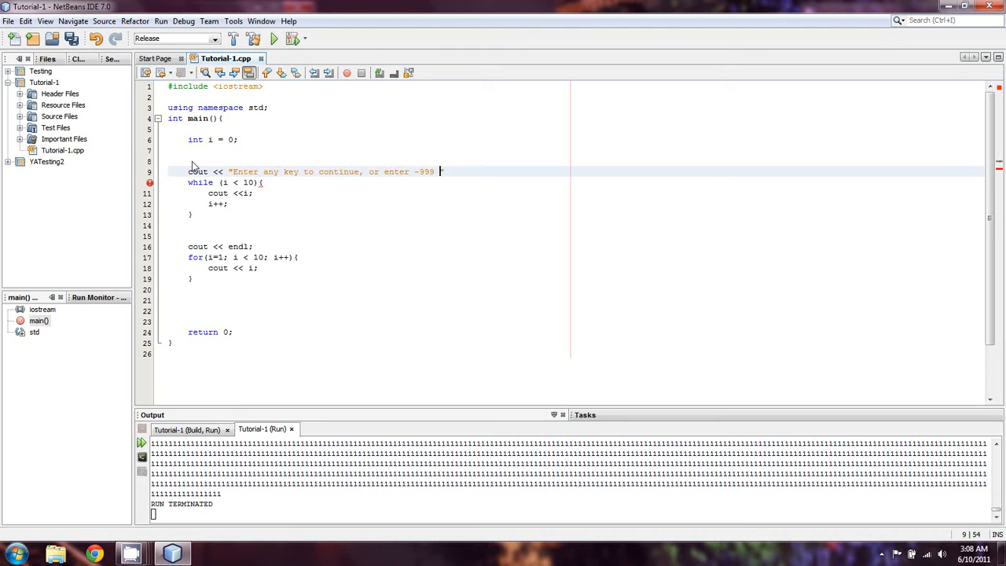
type("to exit\"")
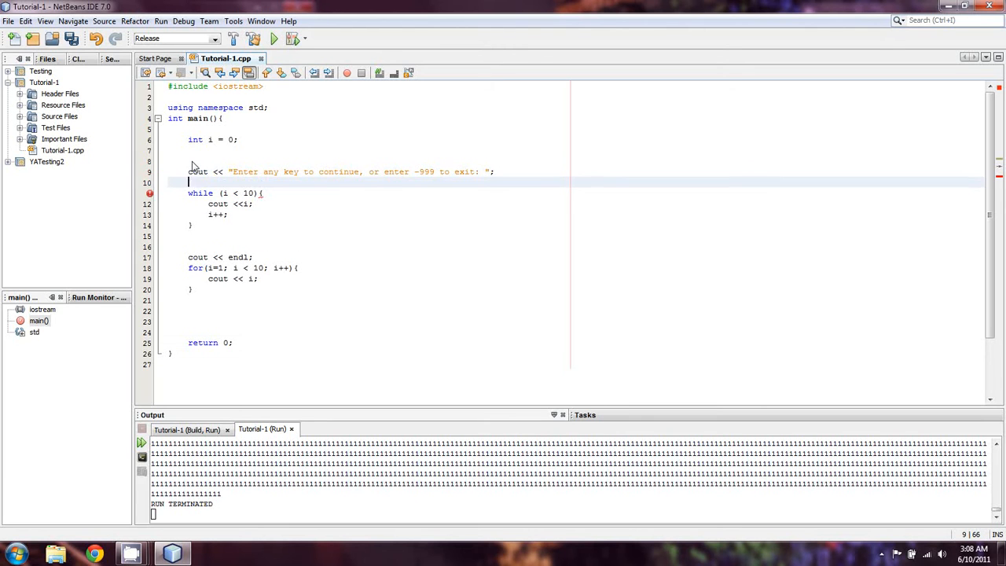
type("cin >>")
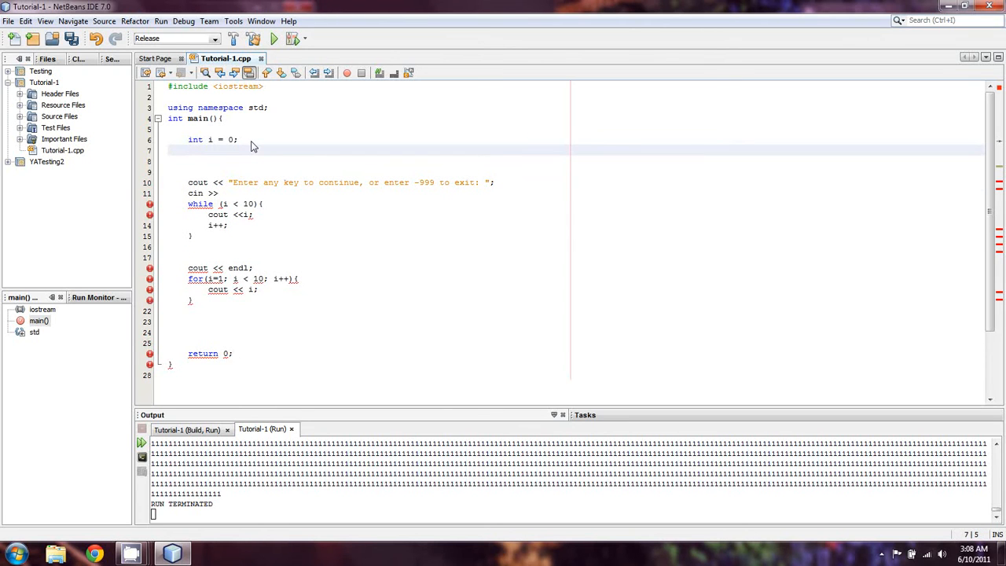
Declare int iRun; below the declaration of i
left_click(188, 151)
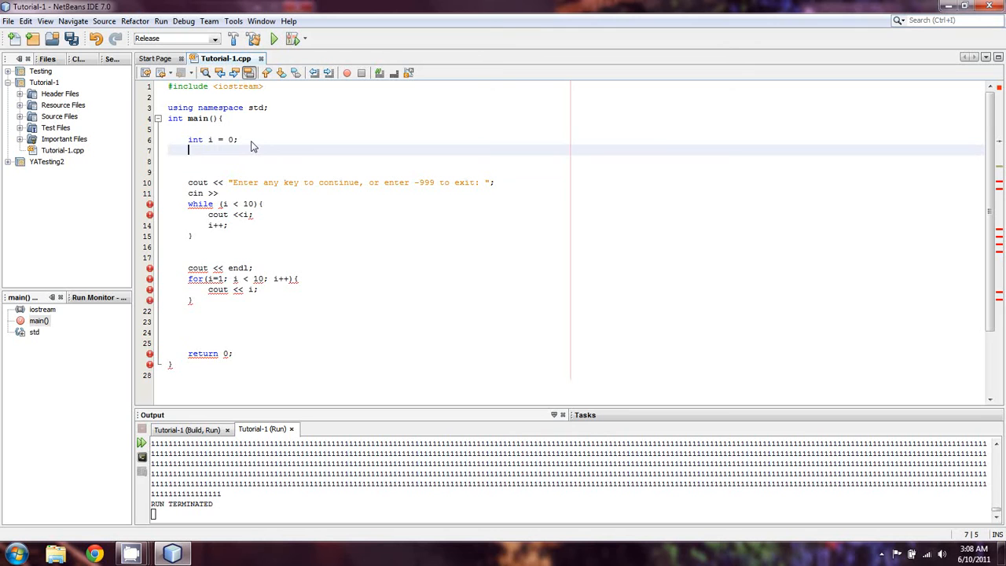
type("int")
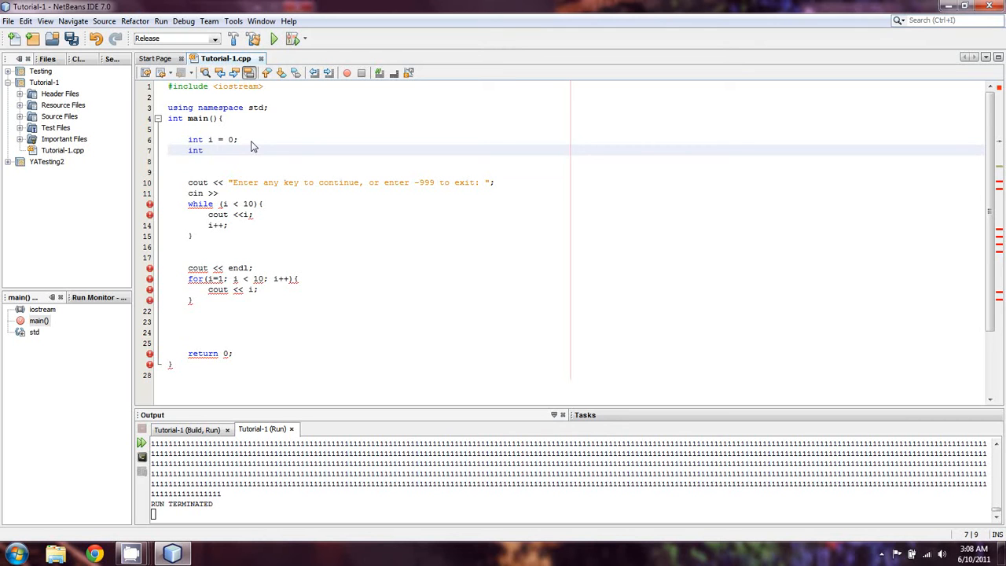
type("iRun;")
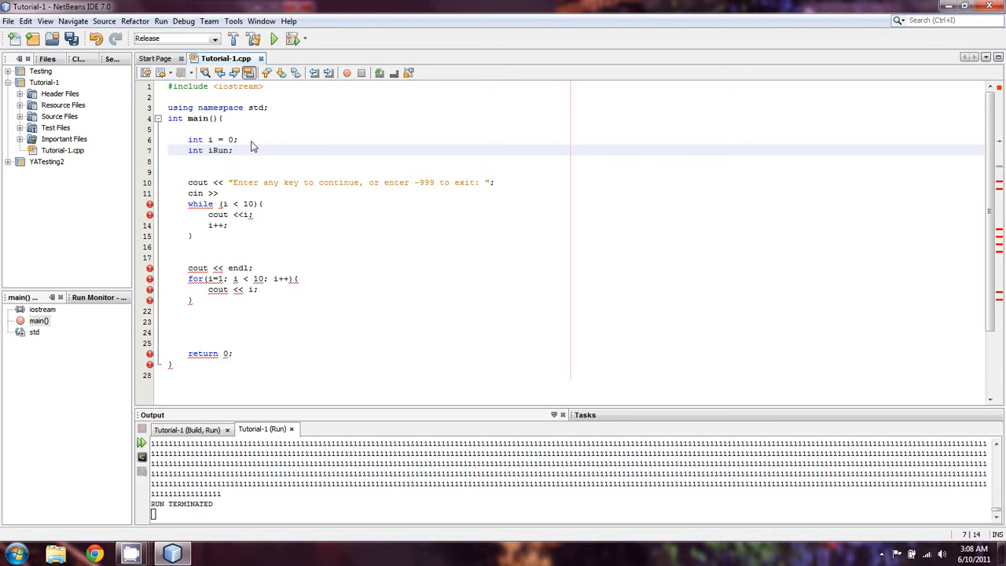
Complete cin >> iRun; and add a blank line before the counting loop
left_click(197, 193)
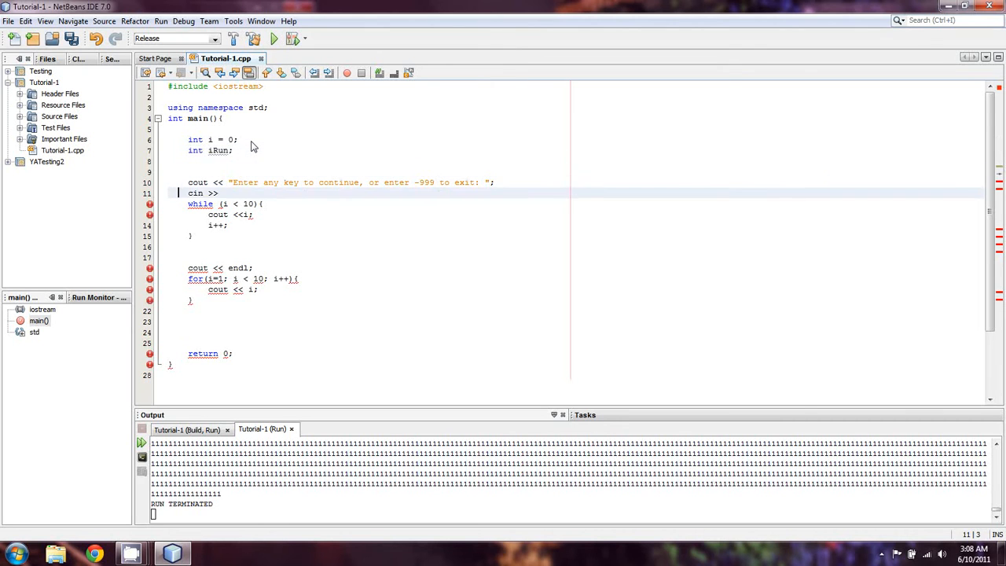
type("iR")
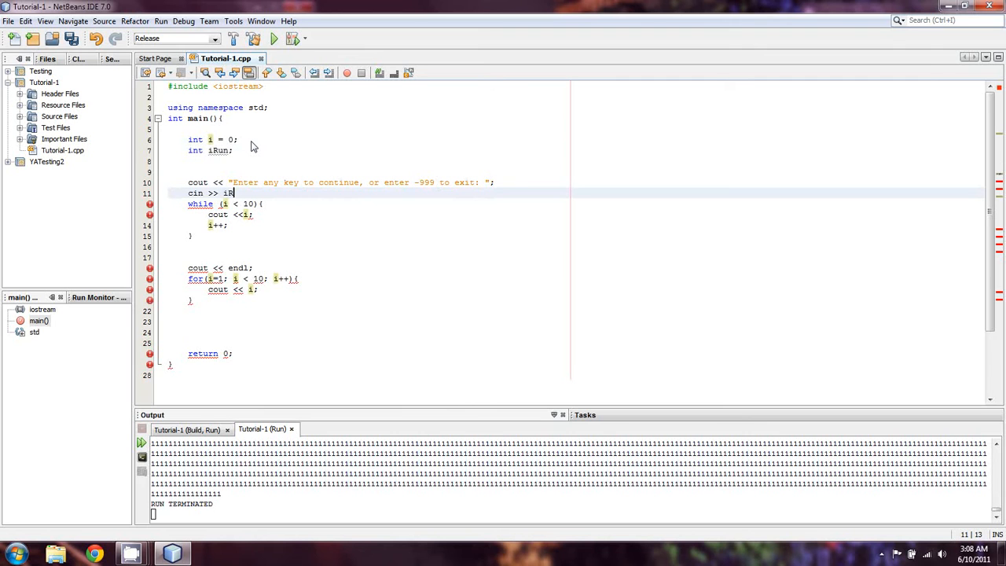
type("un;")
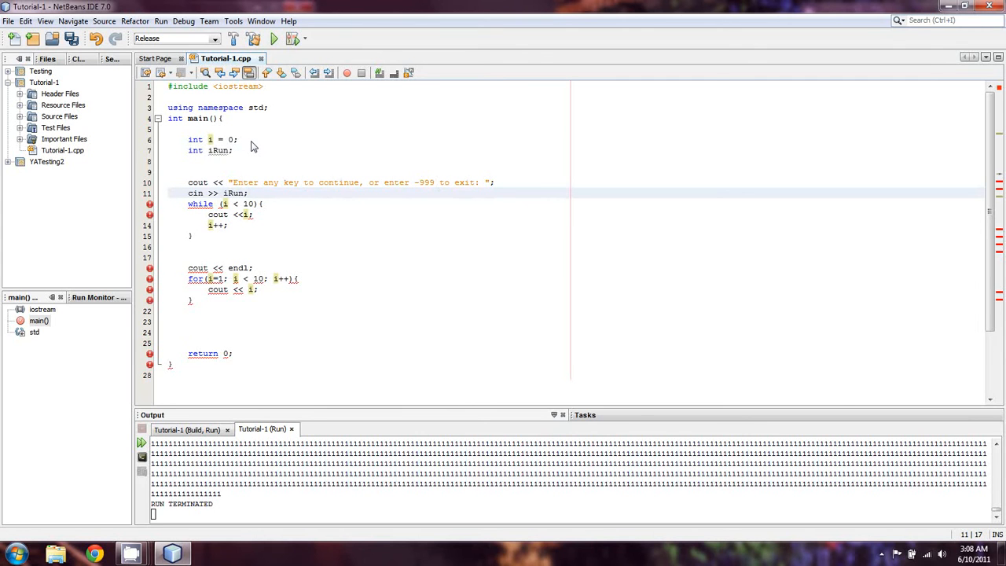
key("Return")
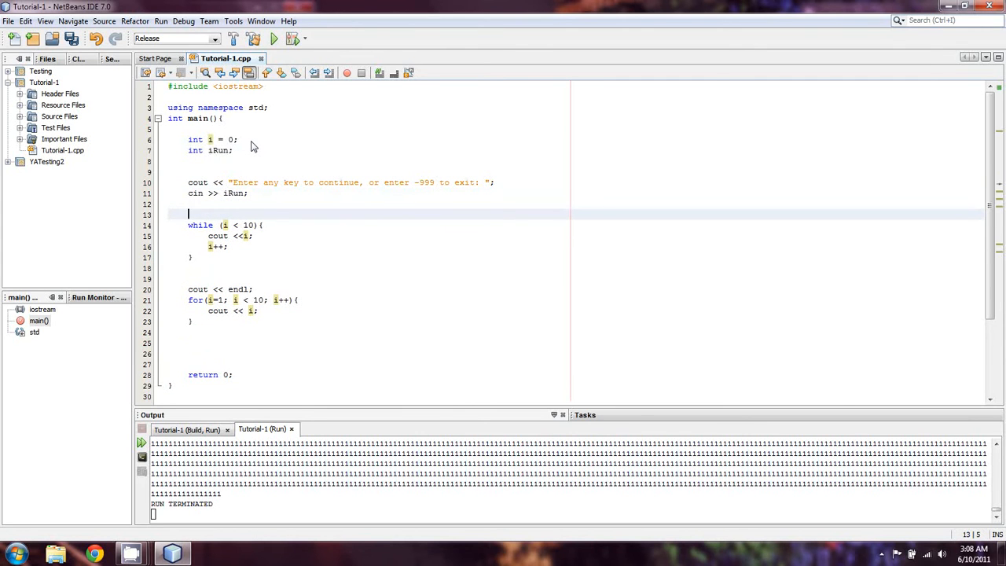
Write while (iRun !=-999){ above the existing while (i < 10) loop
type("while (")
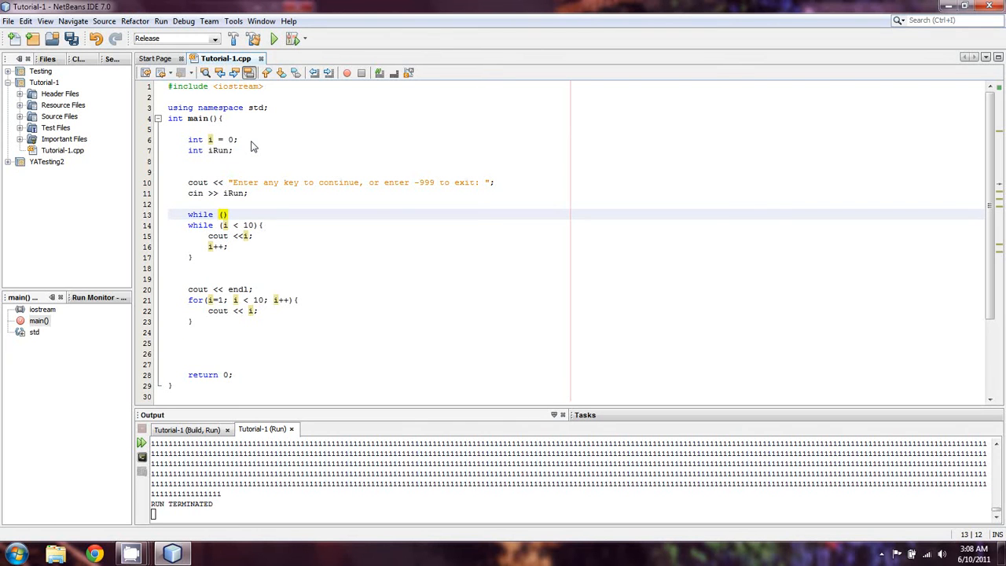
type("iR")
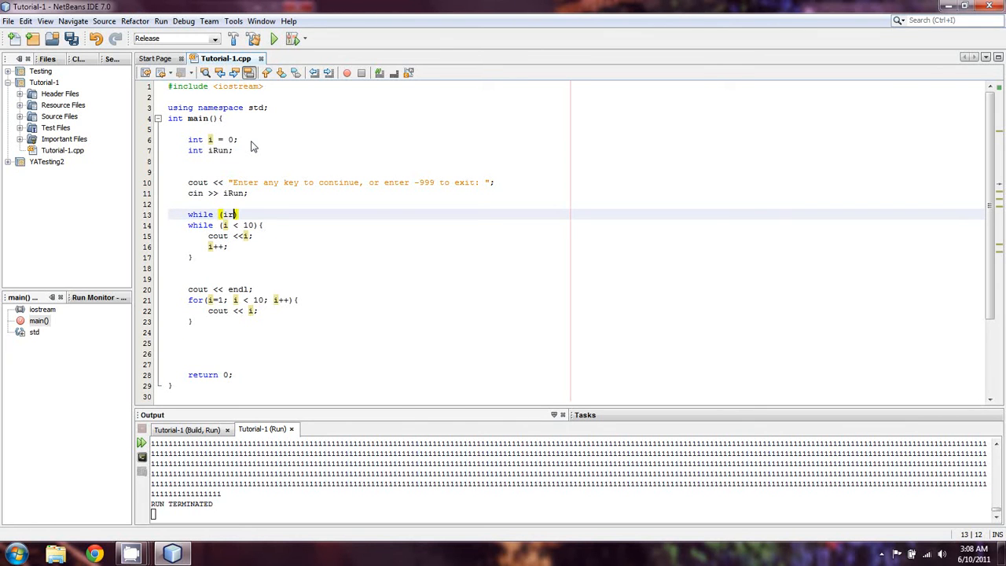
type("Run !")
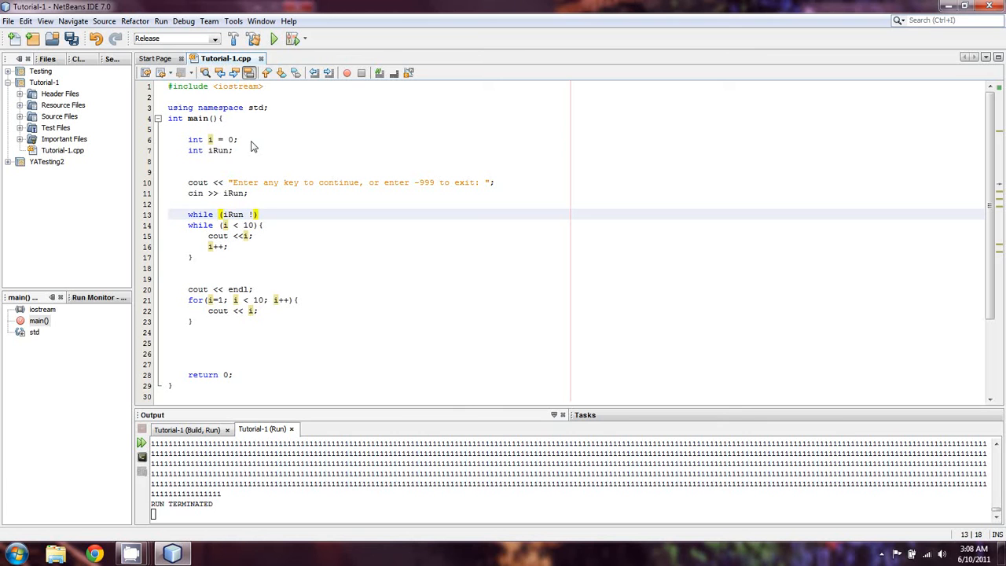
type("=-999")
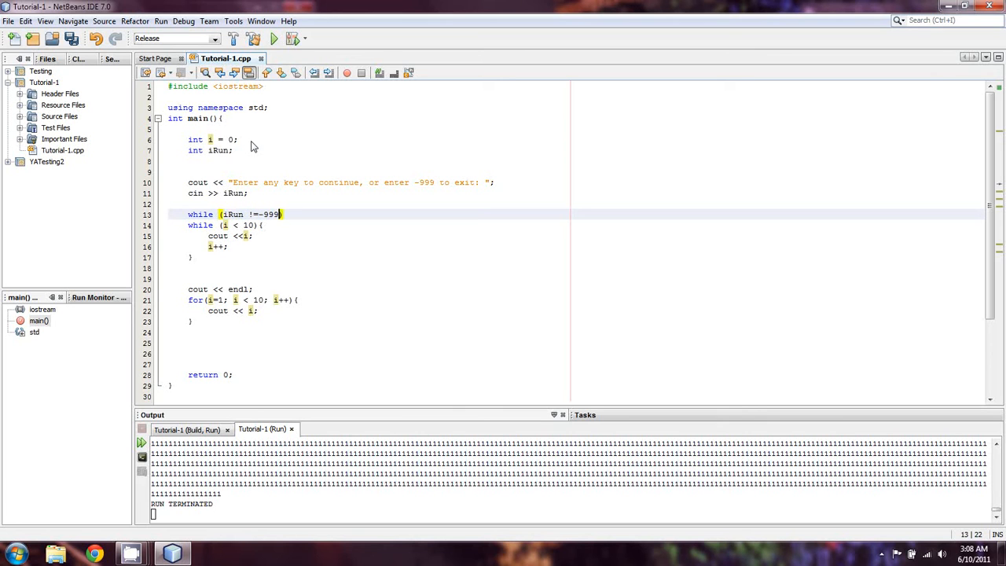
type("{")
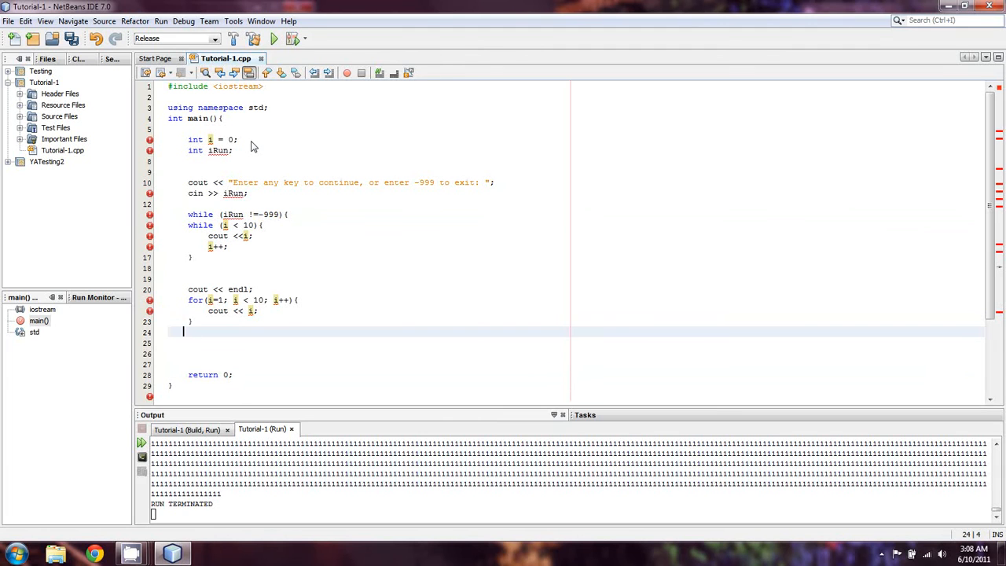
Retype while (iRun !=-999){ above the cout prompt, close its brace after the for loop, and run the build
left_click(288, 214)
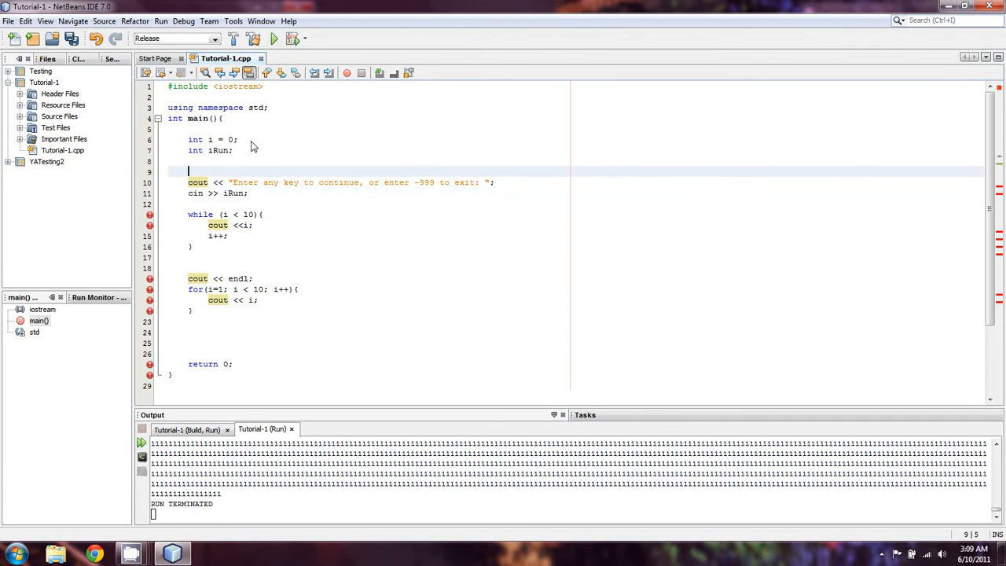
type("while (iRun !=-999){")
left_click(574, 321)
type("}")
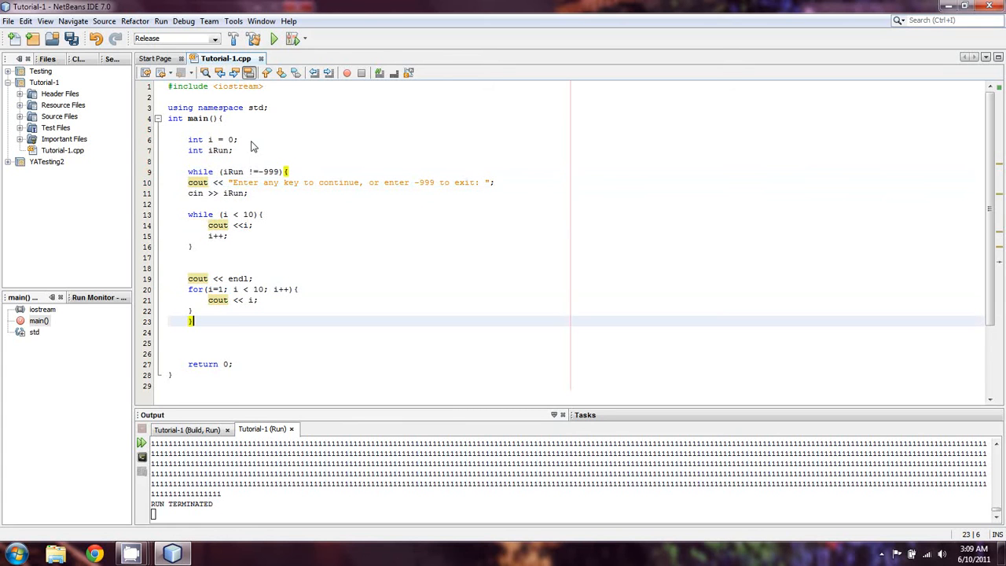
left_click(289, 171)
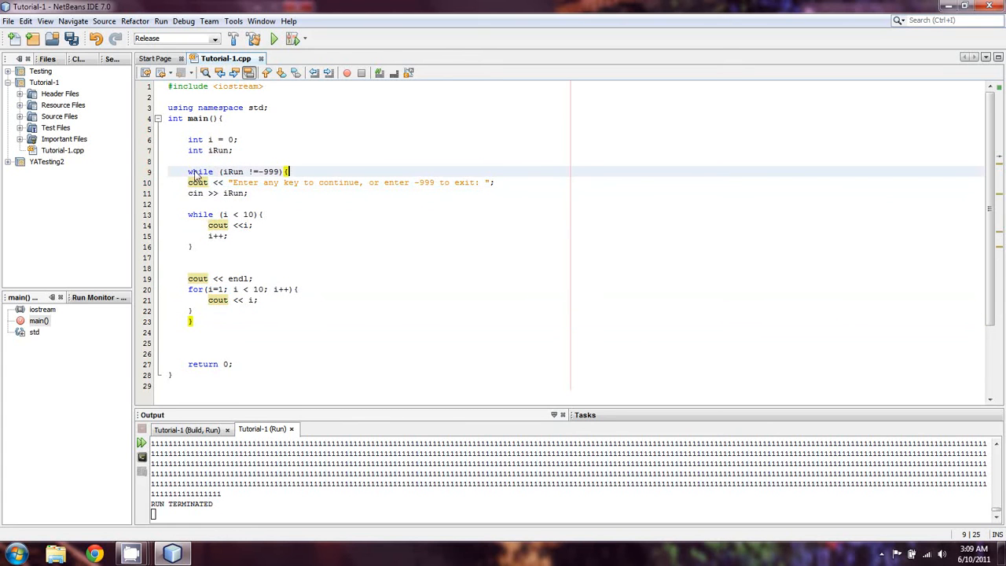
mouse_move(254, 201)
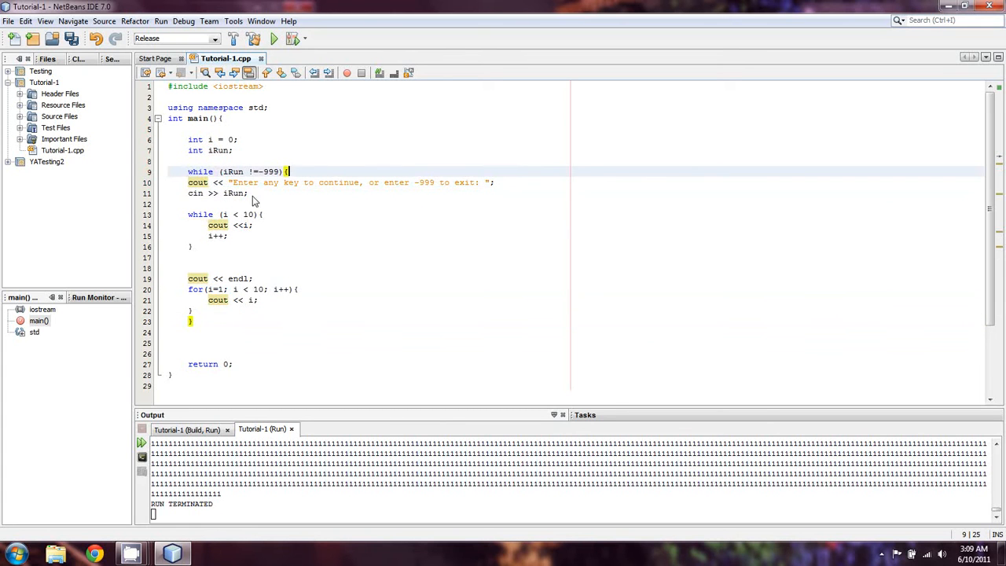
mouse_move(307, 186)
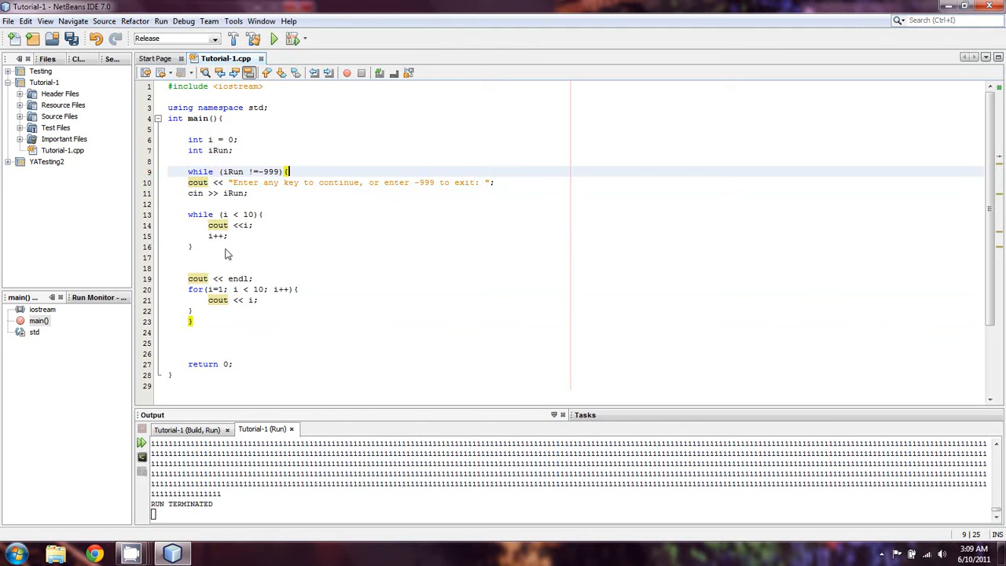
left_click(219, 258)
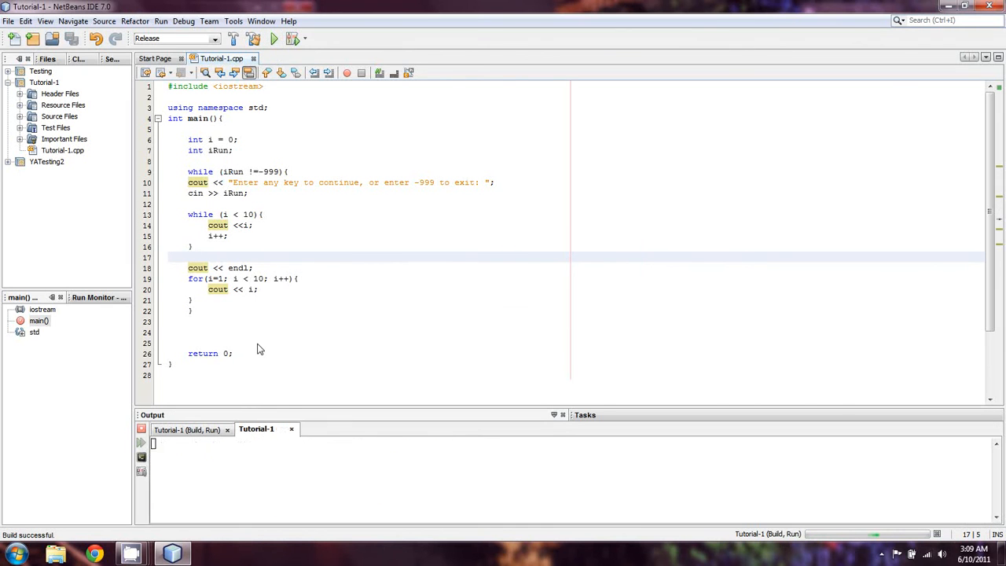
Answer the running program's prompt with 1 so both counting sequences print again
left_click(273, 37)
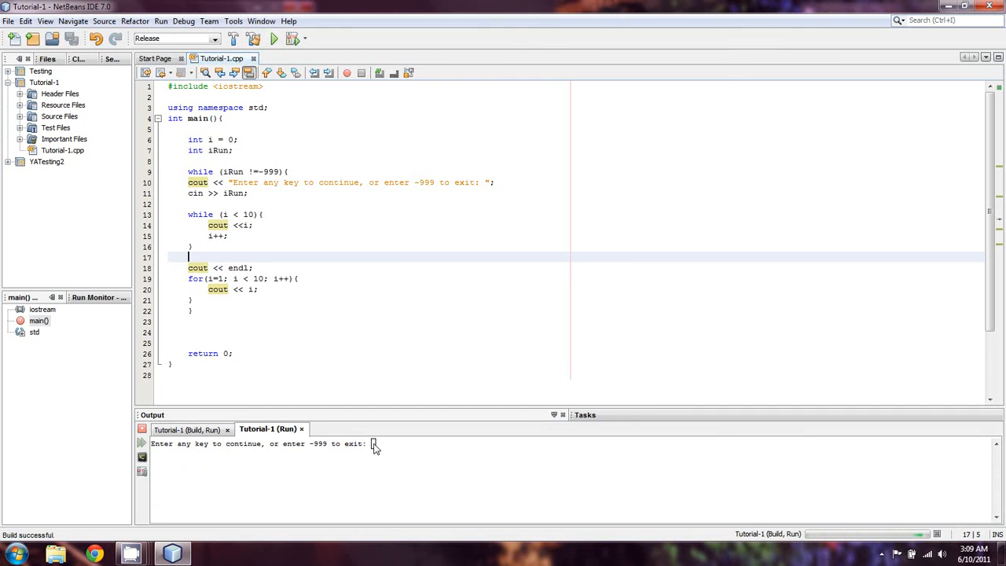
type("1")
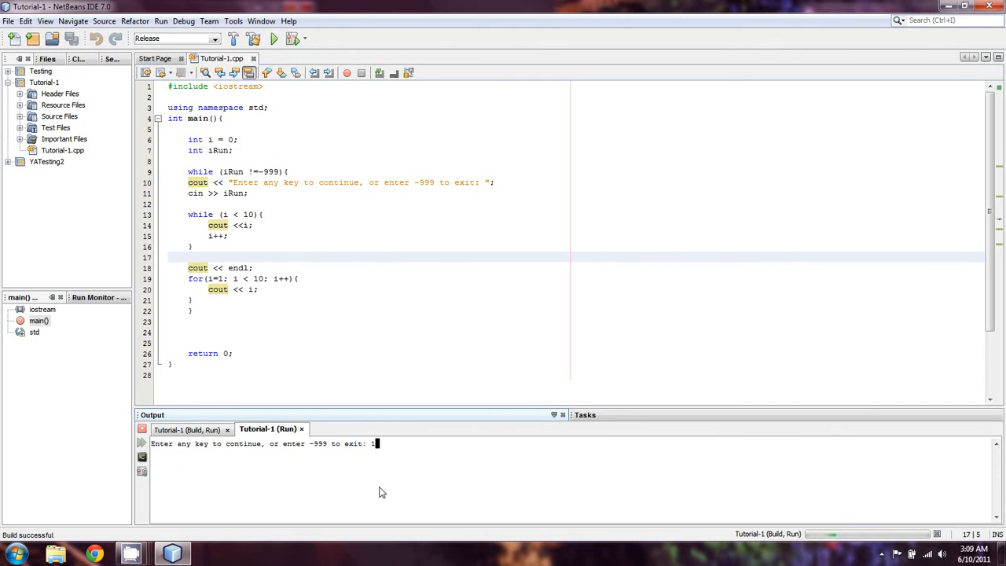
key("Return")
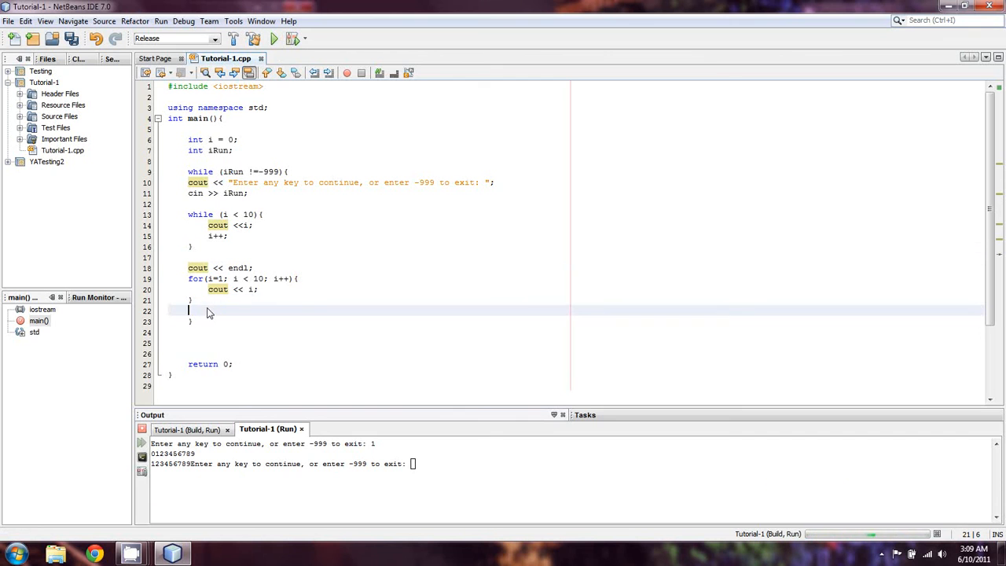
Add 'cout <<endl;' after the for loop, then answer the rerun program with 1 and 2
type("cout <<endl;")
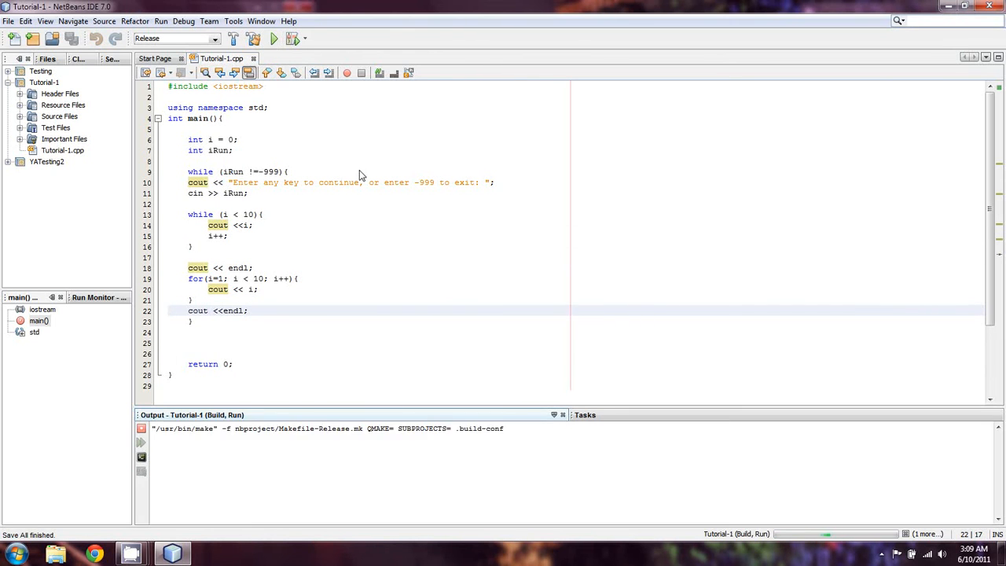
left_click(274, 38)
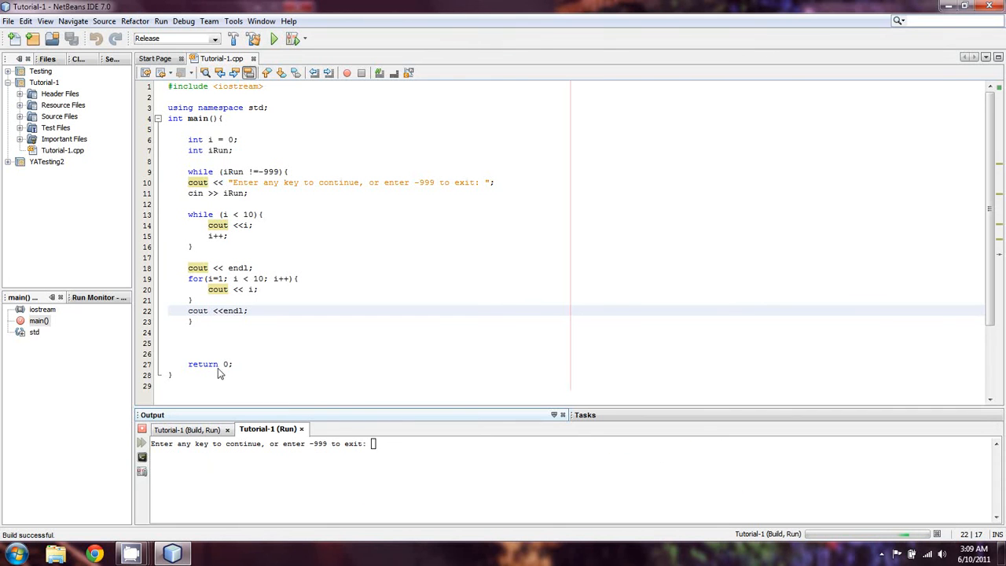
type("1")
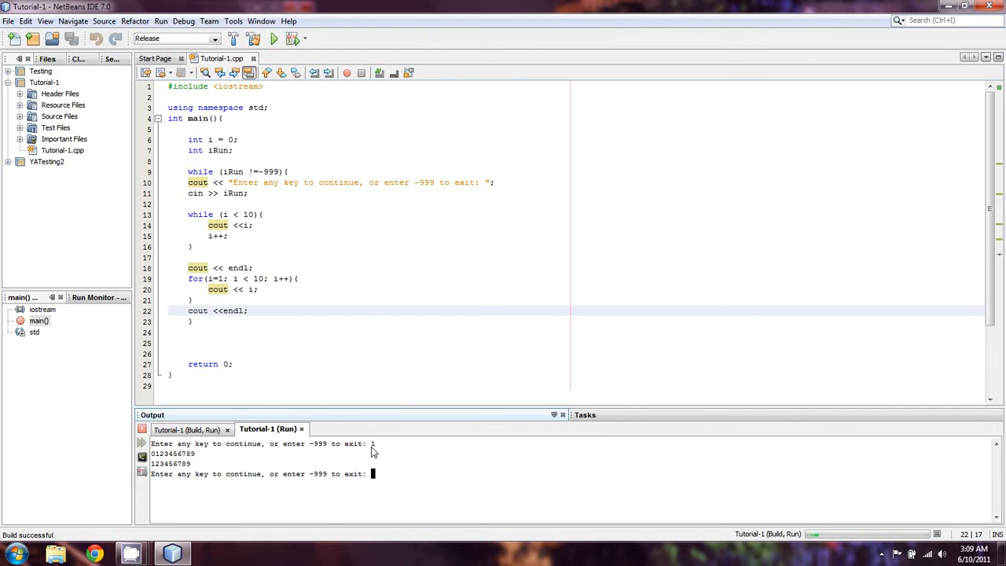
type("2")
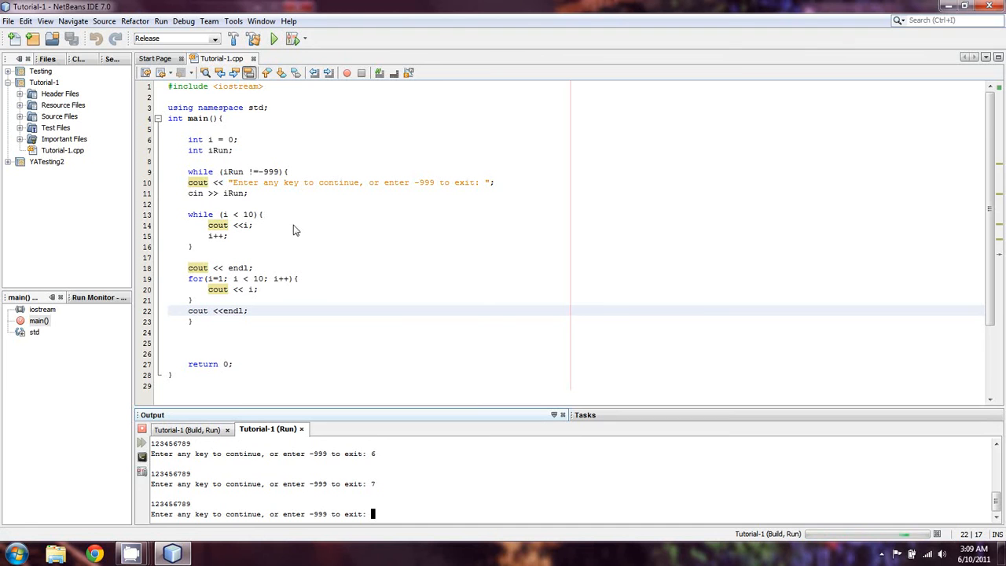
mouse_move(243, 147)
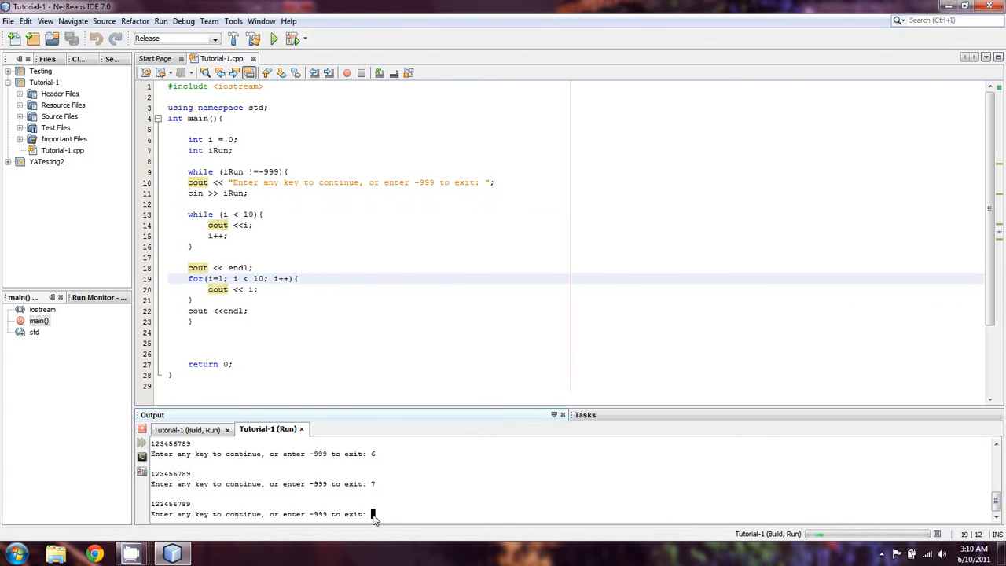
Enter -999 at the prompt to end the outer loop and finish the run
type("-999")
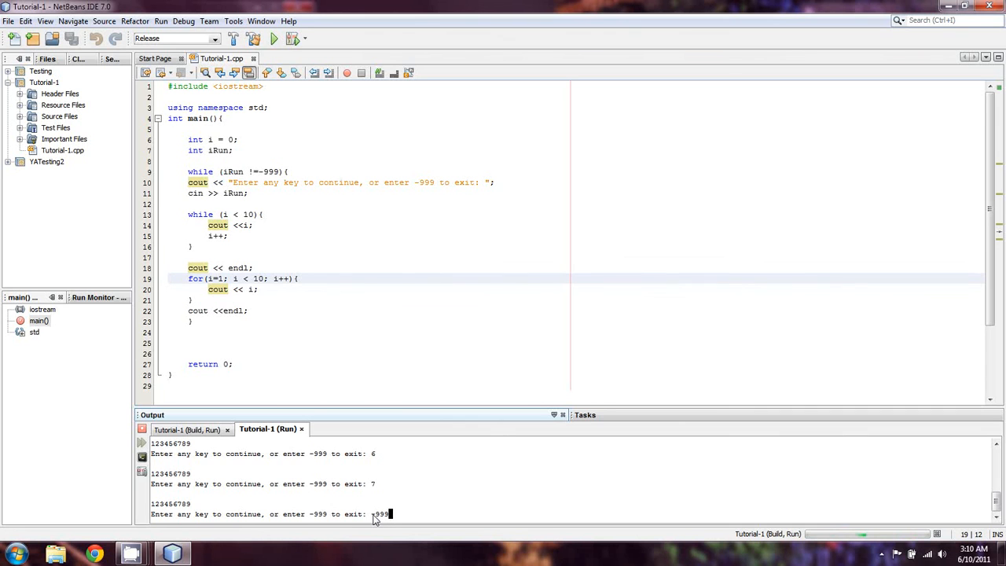
key("Return")
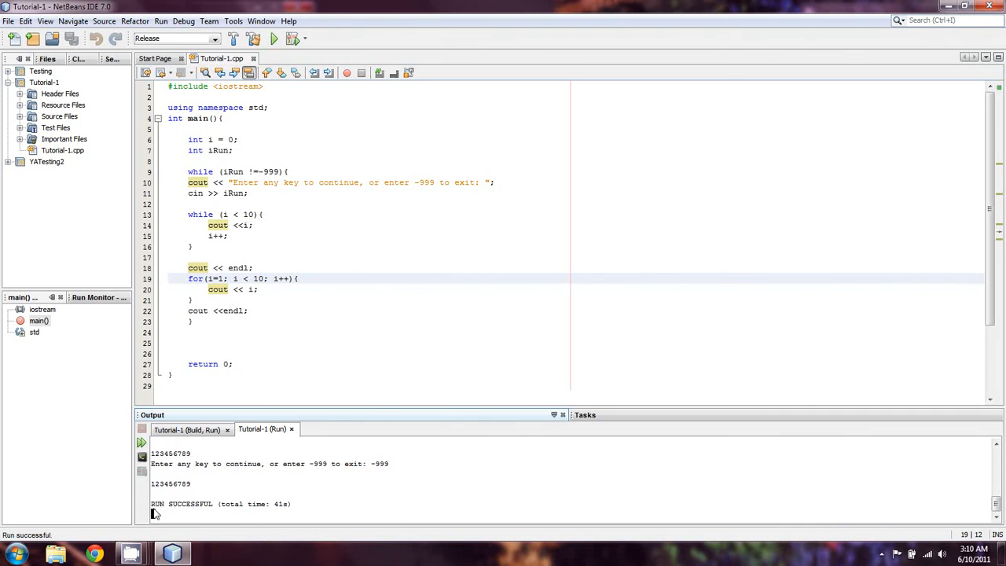
mouse_move(354, 347)
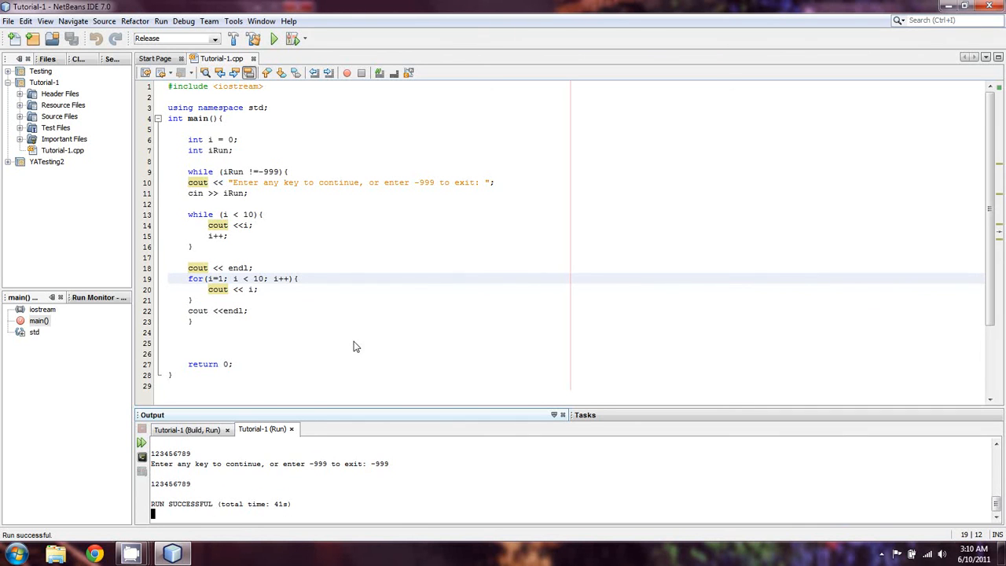
mouse_move(208, 484)
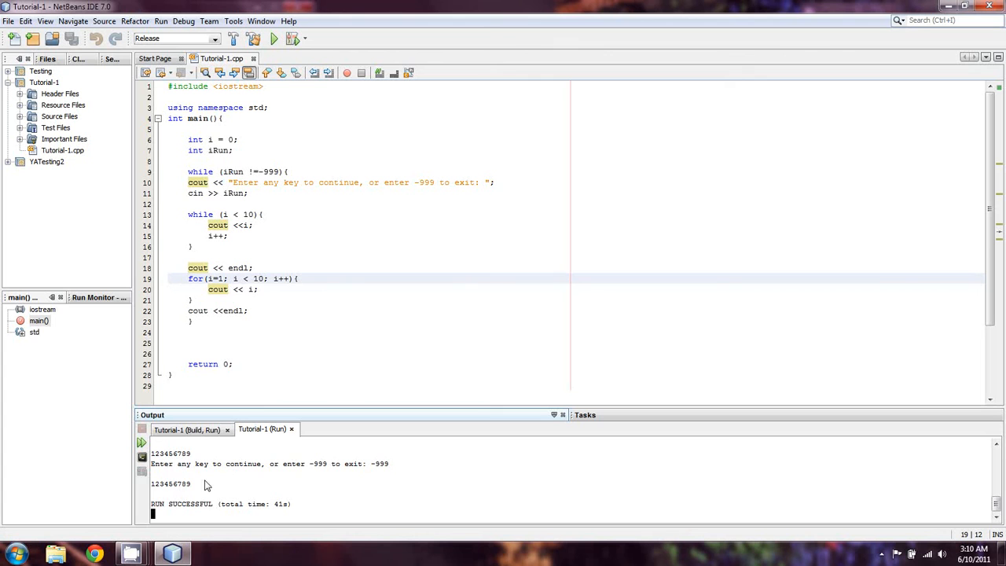
mouse_move(207, 415)
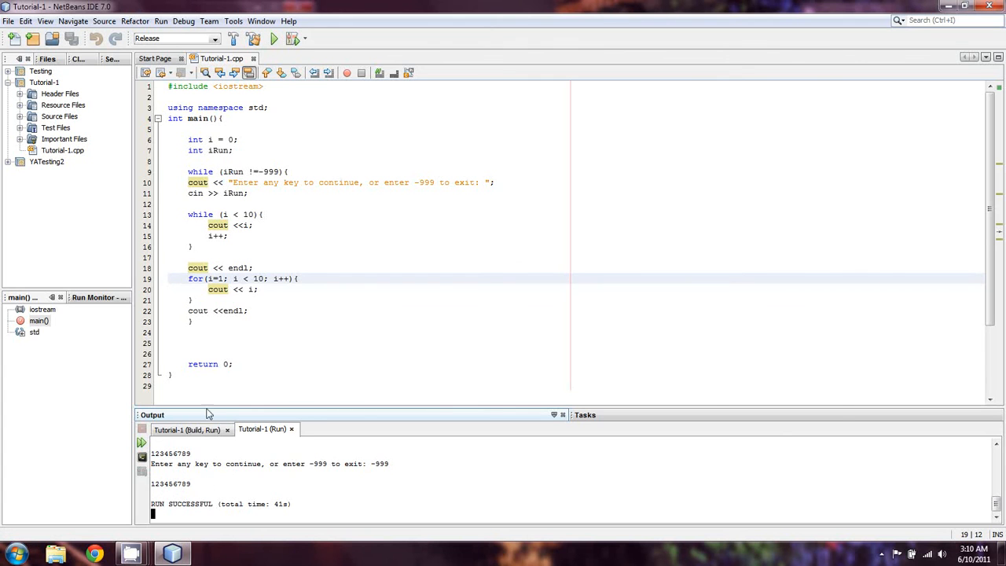
mouse_move(244, 214)
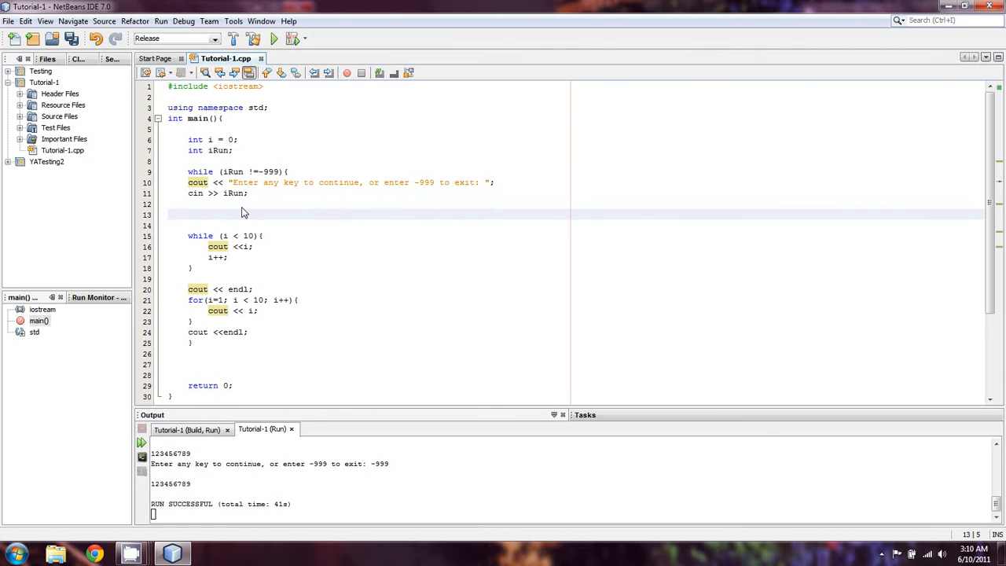
Write an if (iRun == -999) block containing break; right after iRun is read
type("if (")
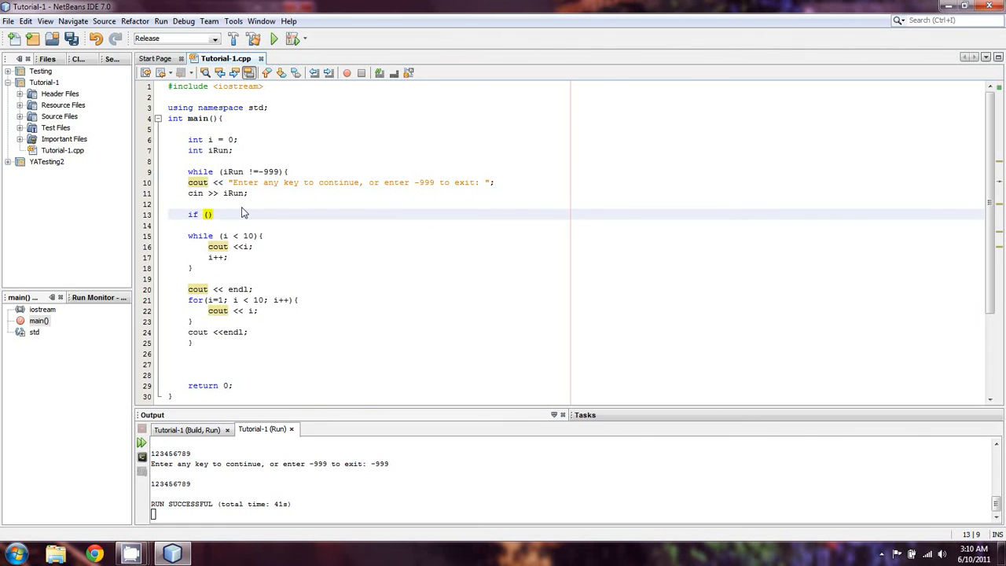
type("iRun == -999")
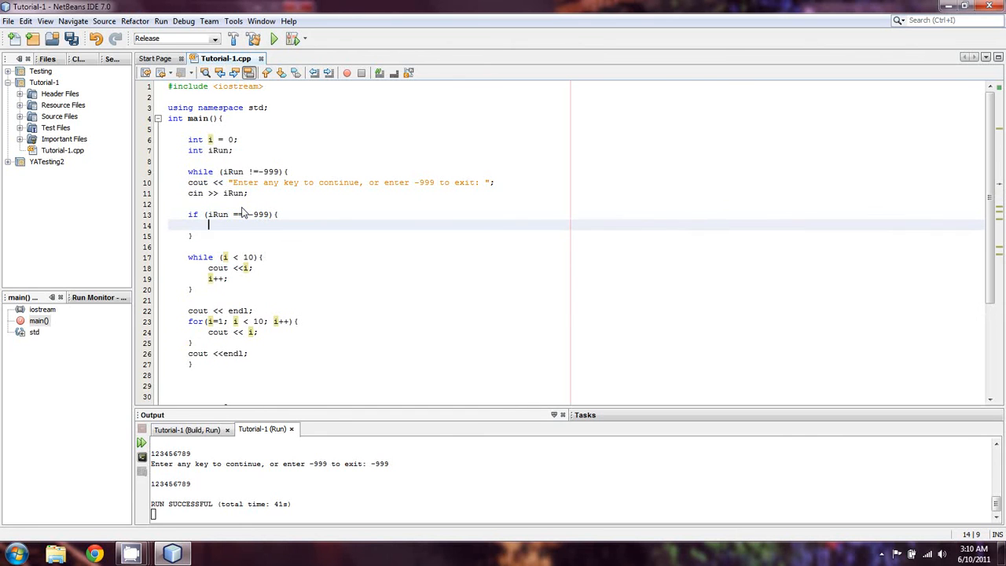
type("break;")
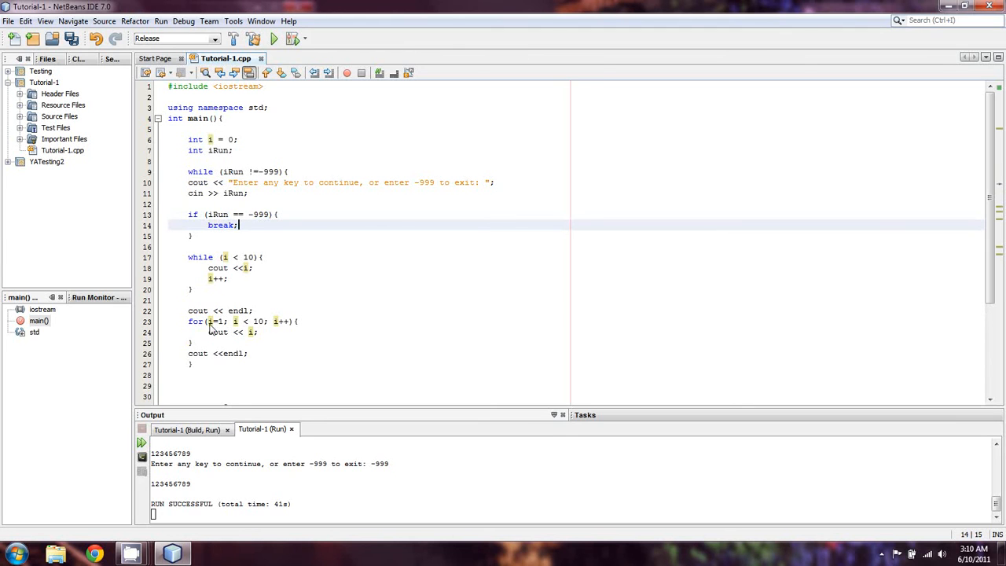
mouse_move(203, 347)
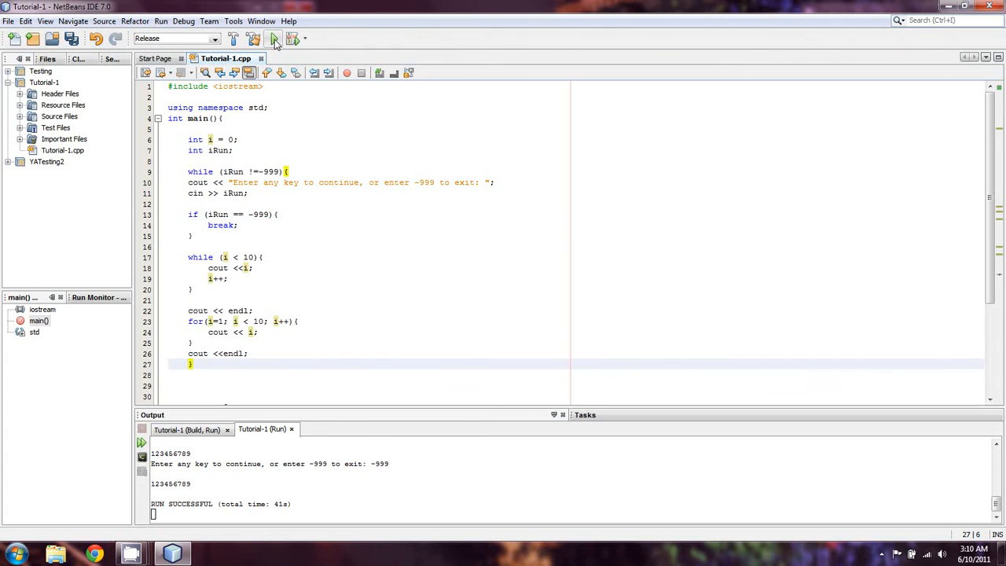
Rerun the program, continue once with 1, then quit with -999
left_click(273, 37)
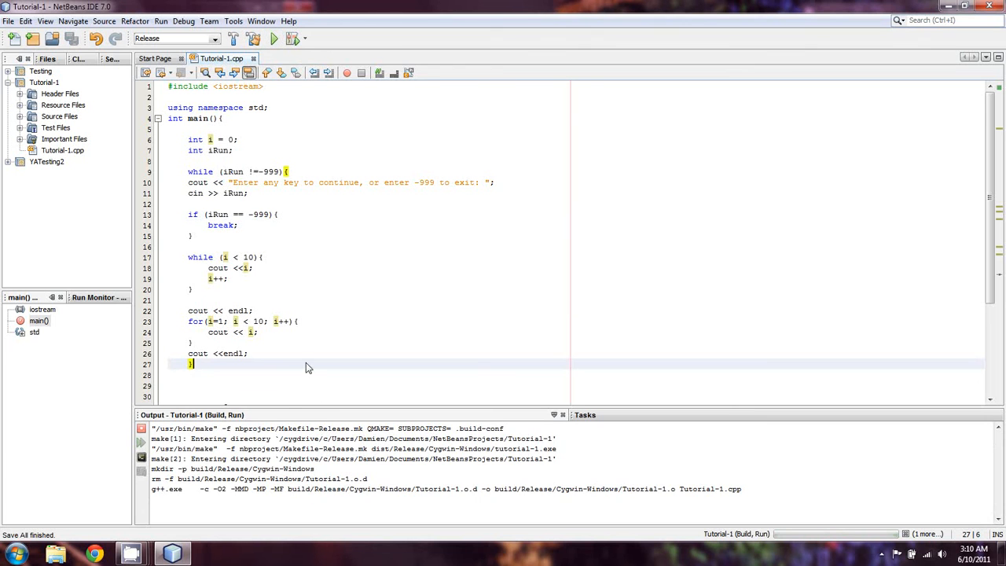
left_click(274, 38)
type("1")
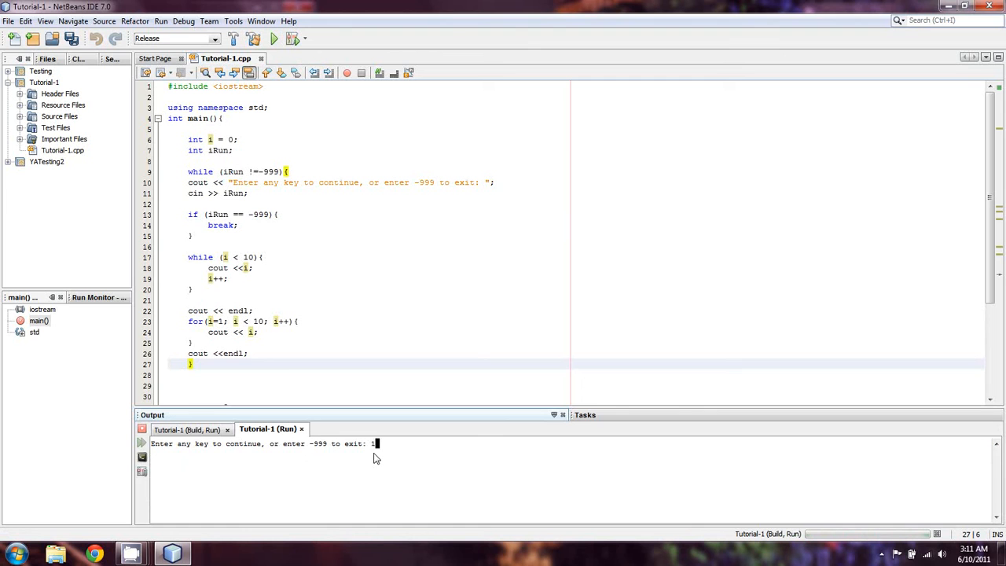
key("Return")
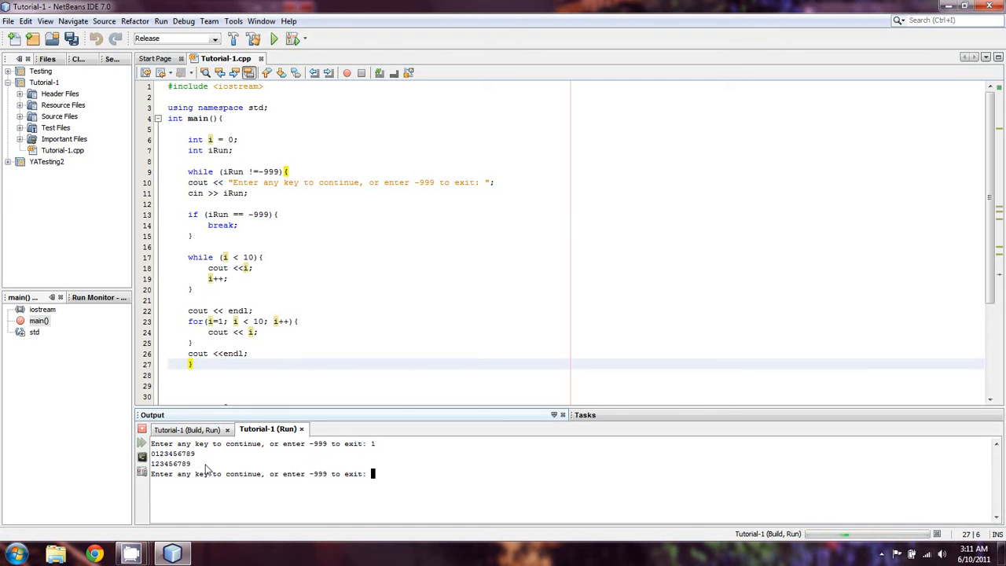
mouse_move(377, 473)
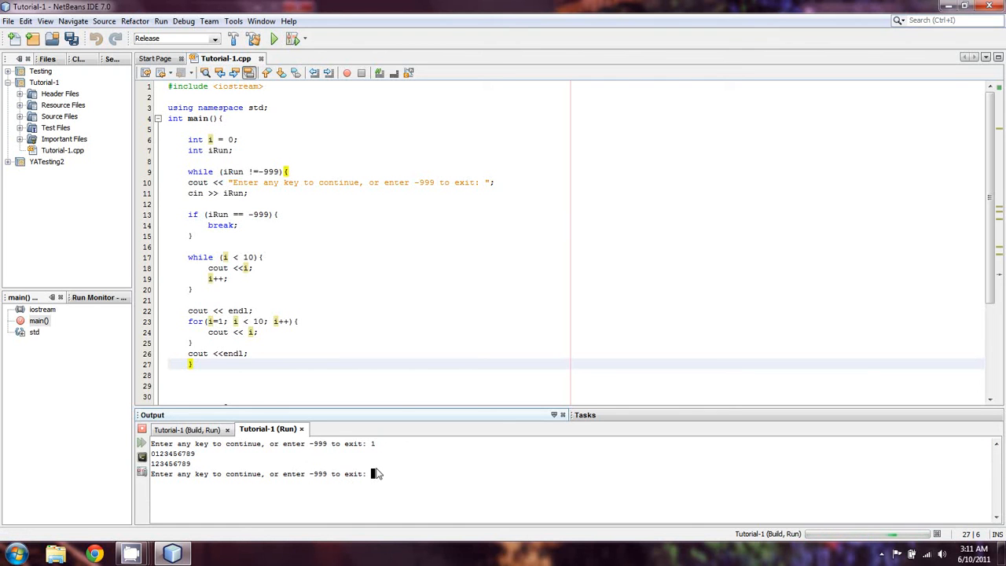
type("-999")
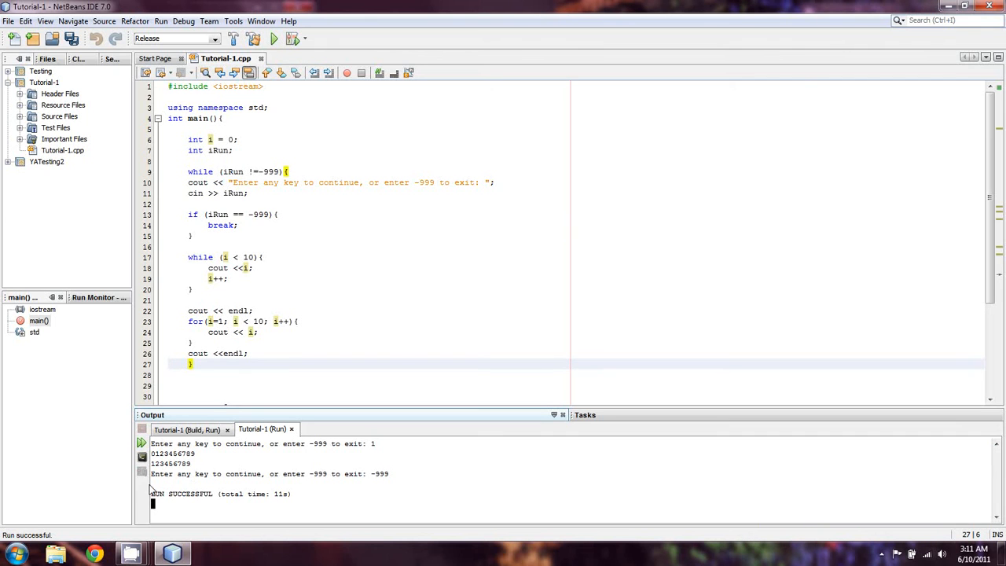
mouse_move(226, 349)
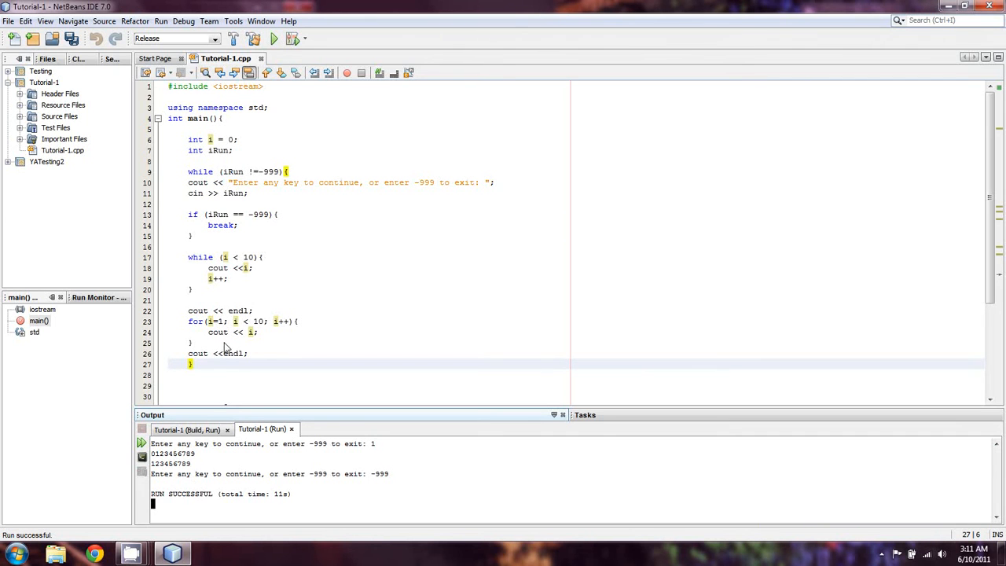
mouse_move(443, 352)
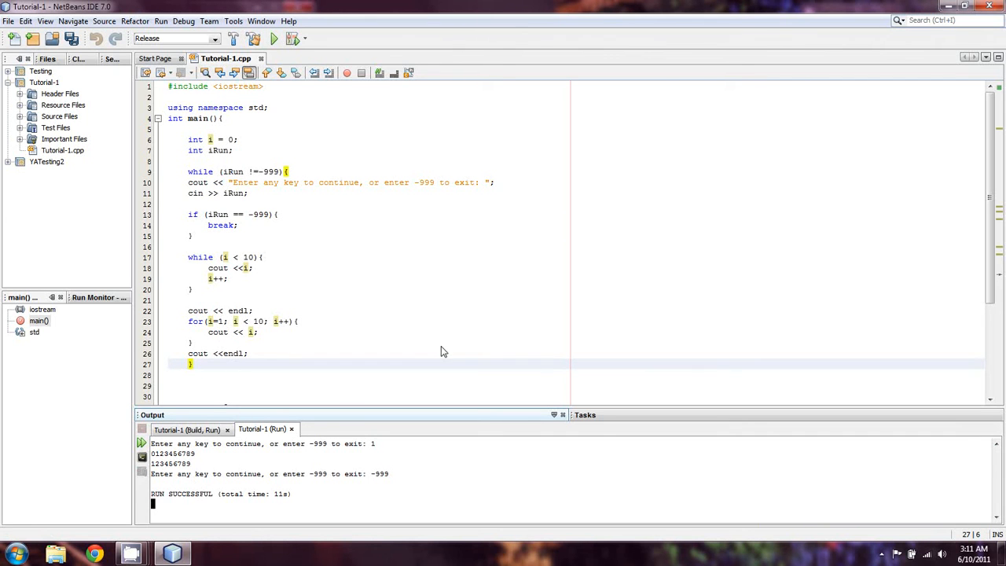
scroll("down", 3)
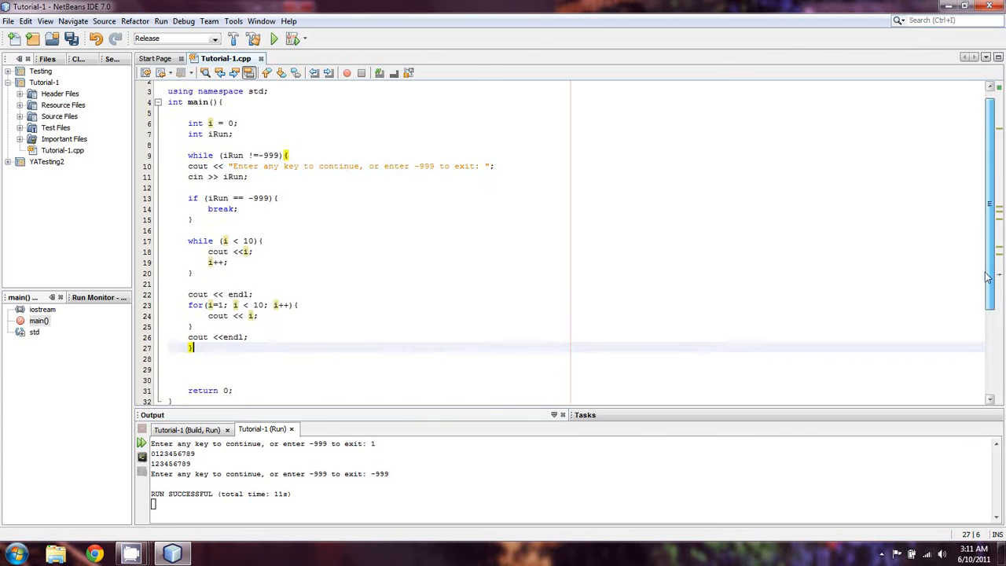
scroll("up", 3)
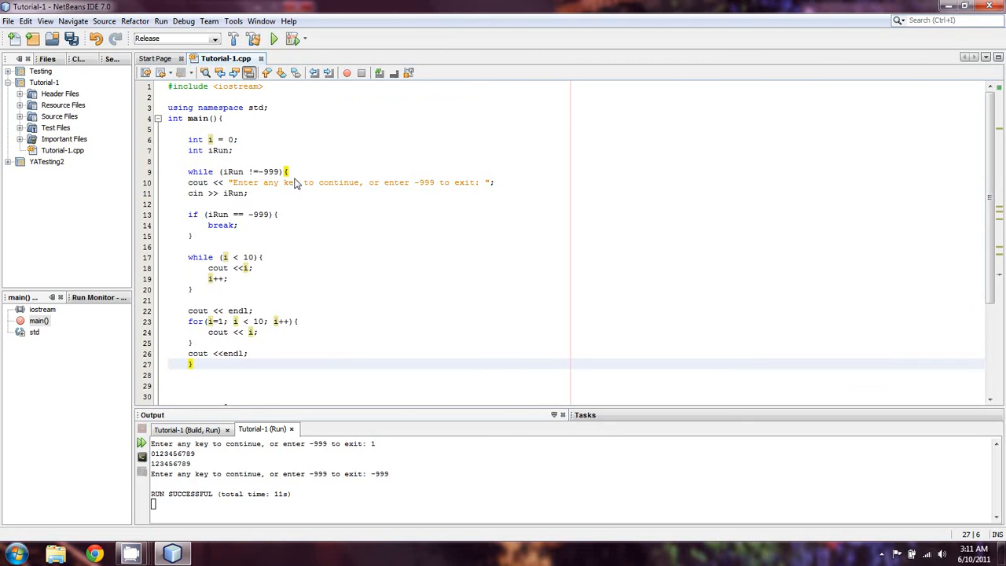
mouse_move(280, 175)
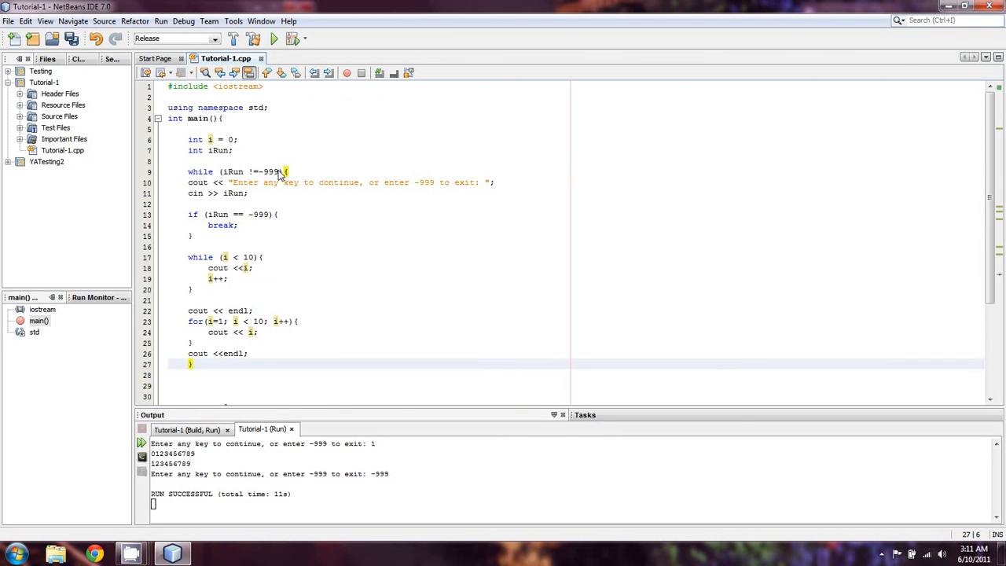
left_click(260, 171)
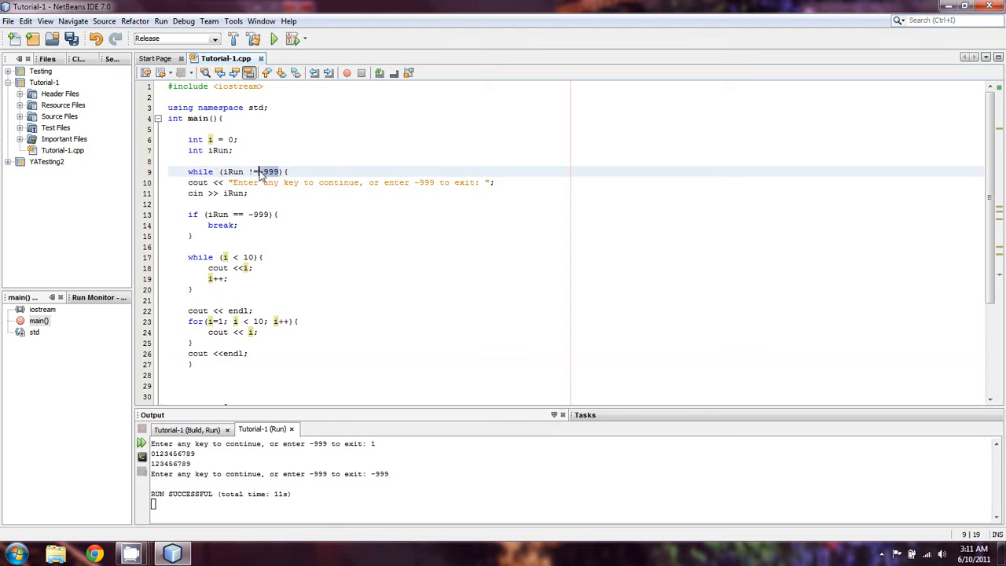
left_click(289, 171)
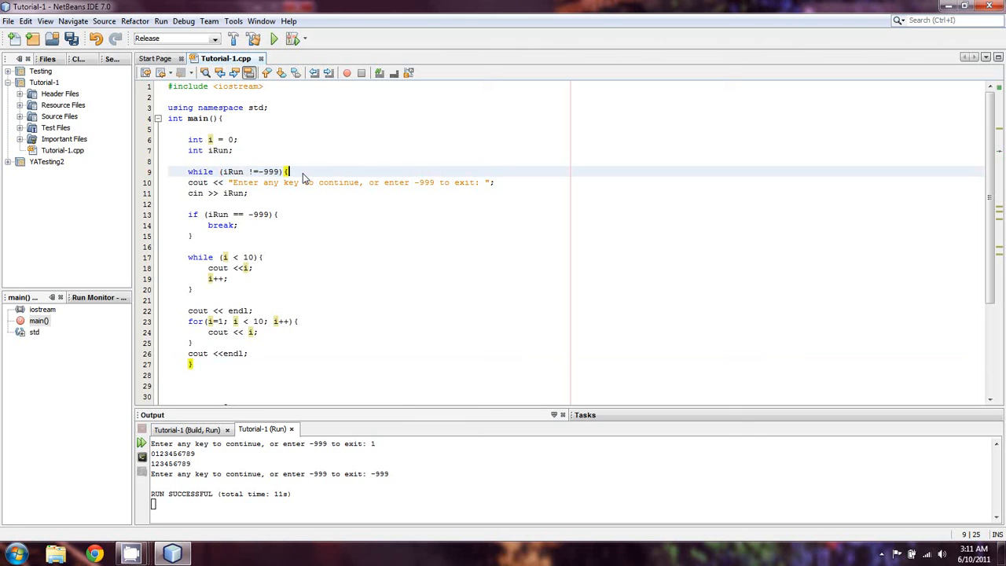
mouse_move(194, 336)
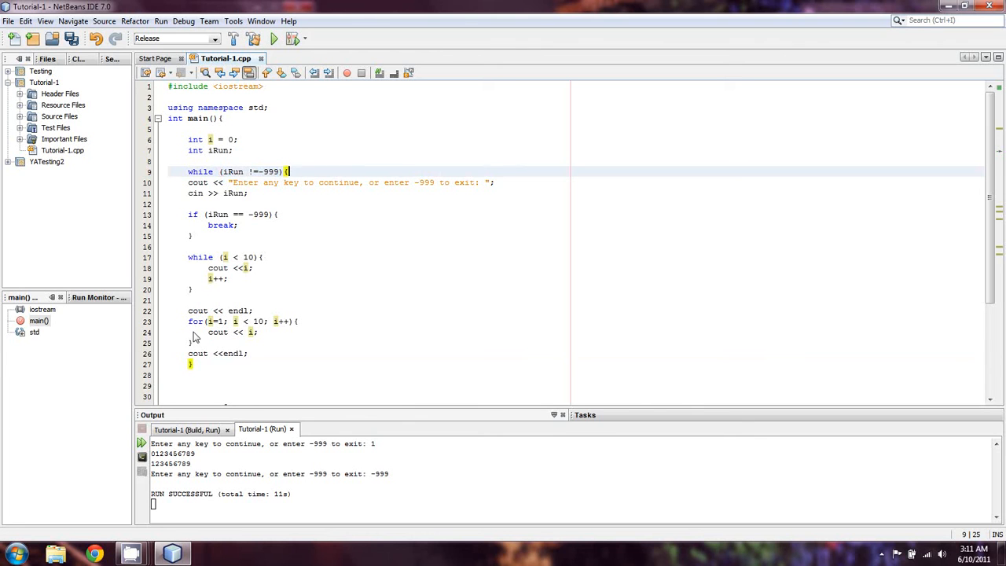